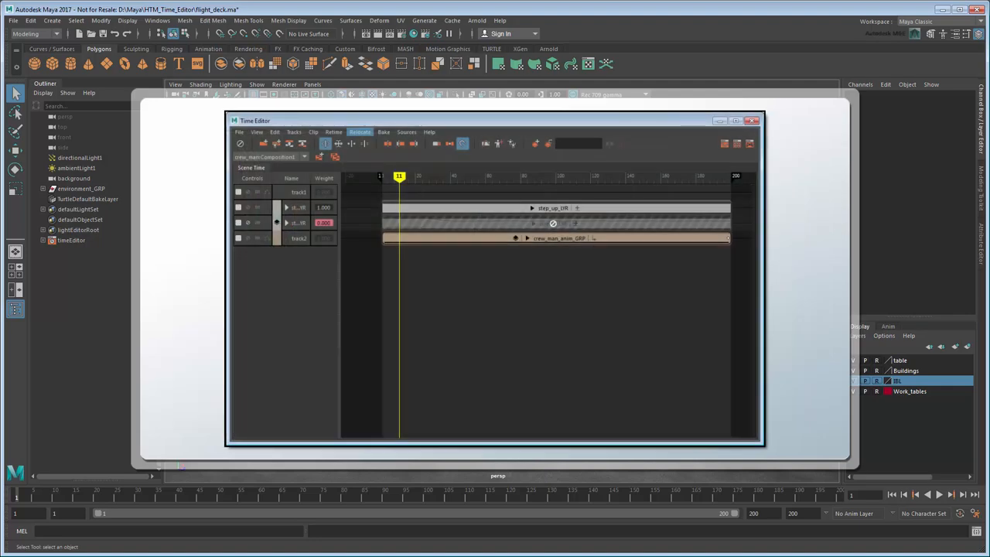
- Preview the hangar scene's playback, then switch Maya to the Animation workspace
left_click(750, 120)
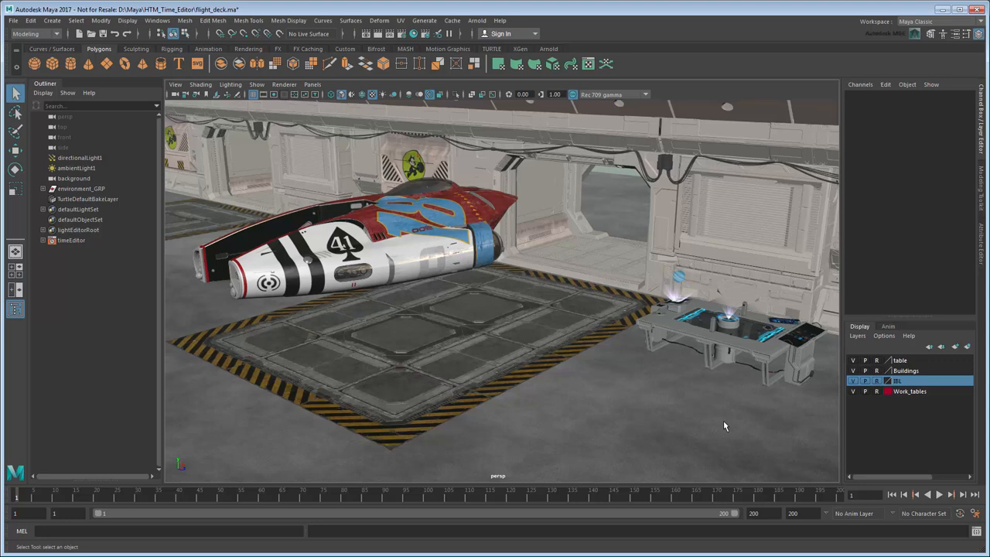
left_click(940, 495)
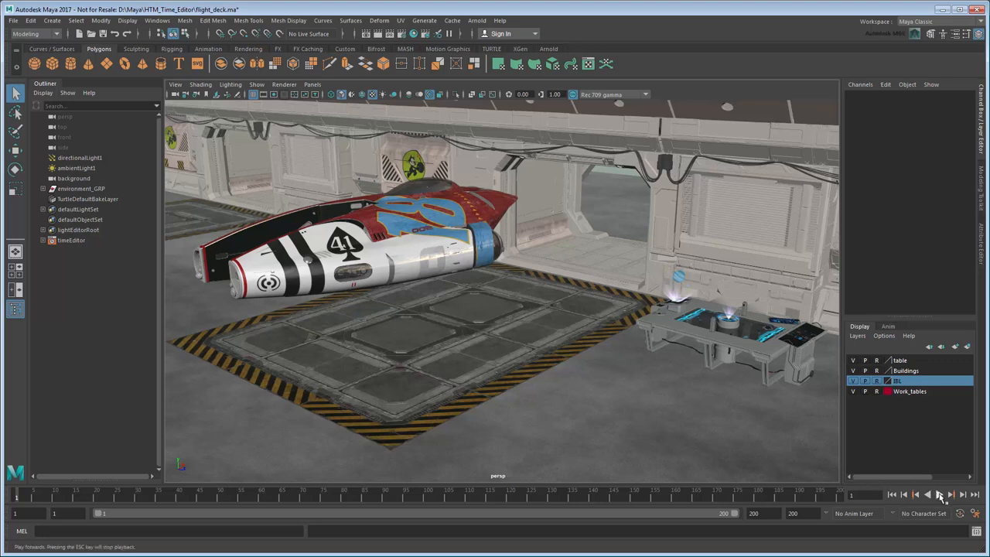
left_click(939, 495)
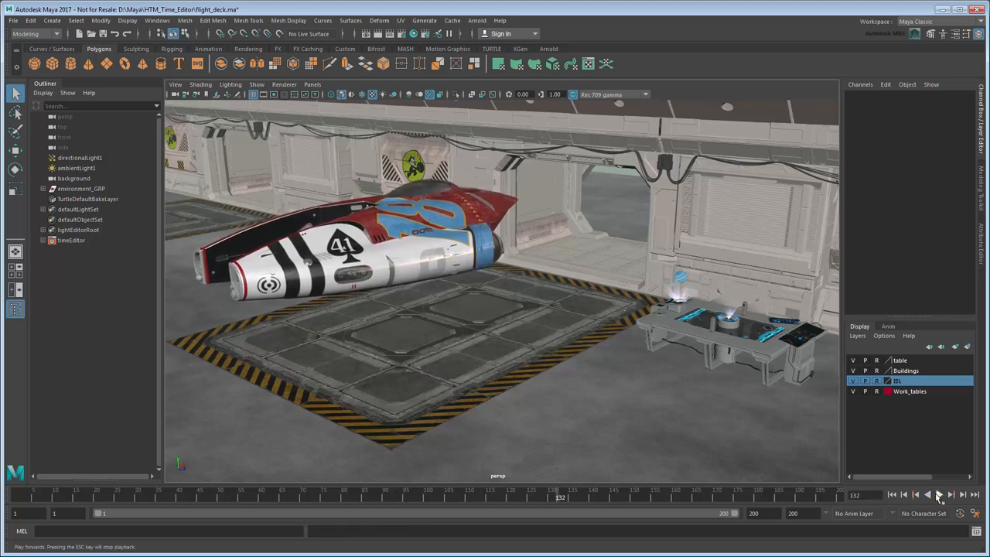
left_click(892, 494)
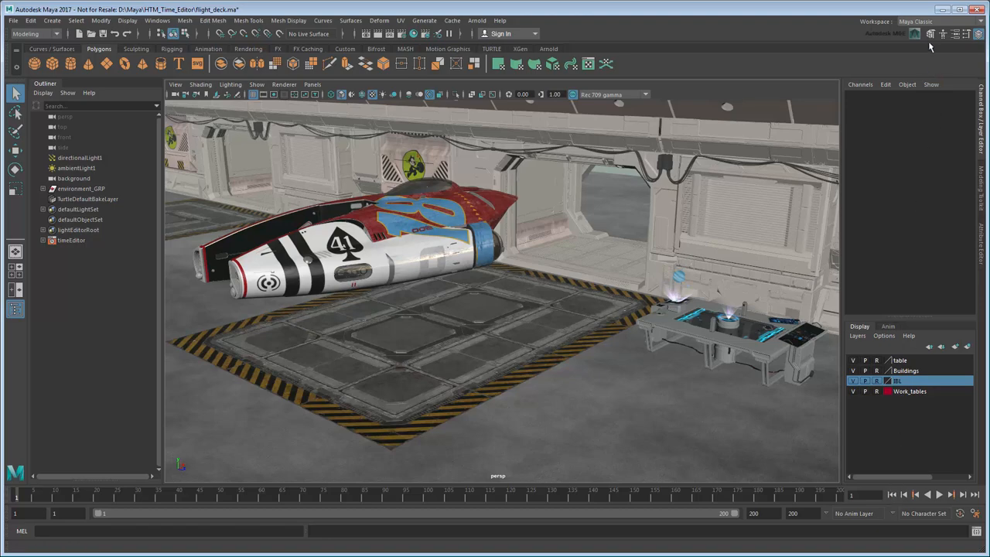
left_click(913, 22)
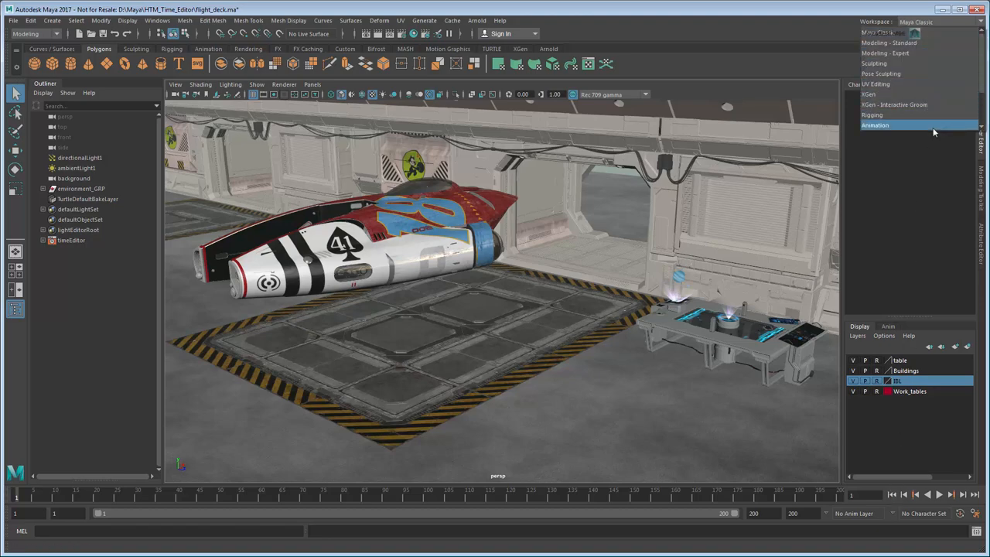
left_click(875, 124)
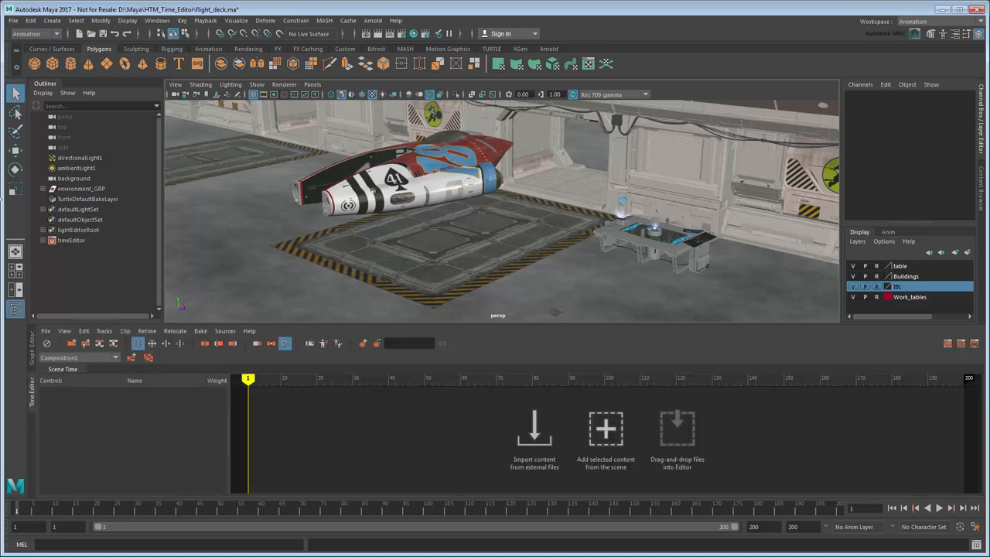
- Import the crew_man.ma character through the Time Editor's import content browser
left_click(534, 439)
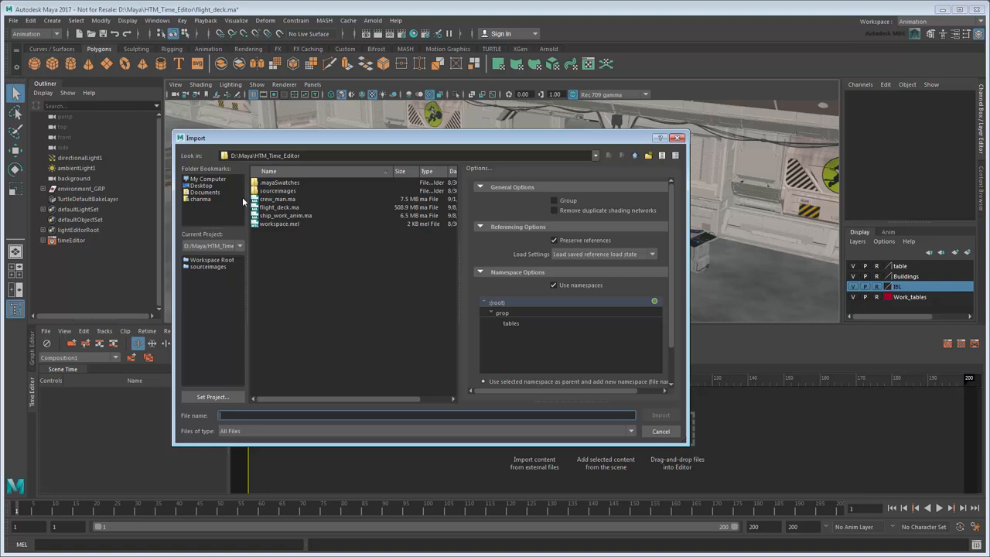
left_click(277, 199)
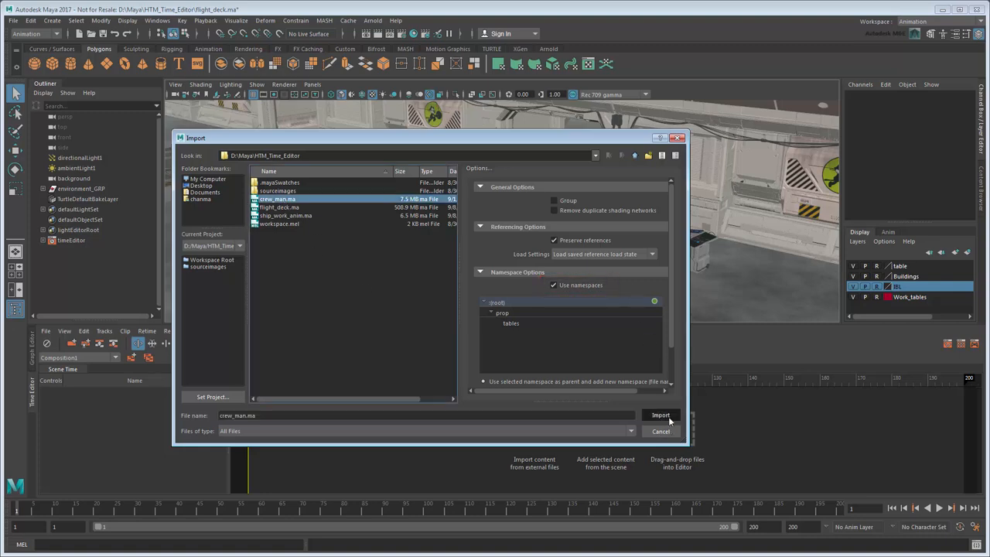
left_click(661, 416)
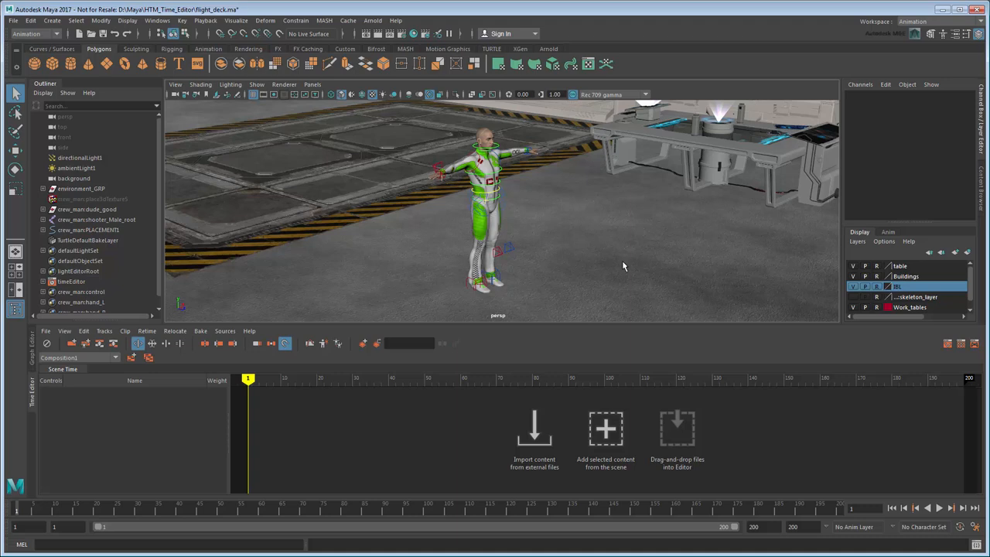
- Import ship_work_anim.ma via File > Import and play back its animation
left_click(13, 20)
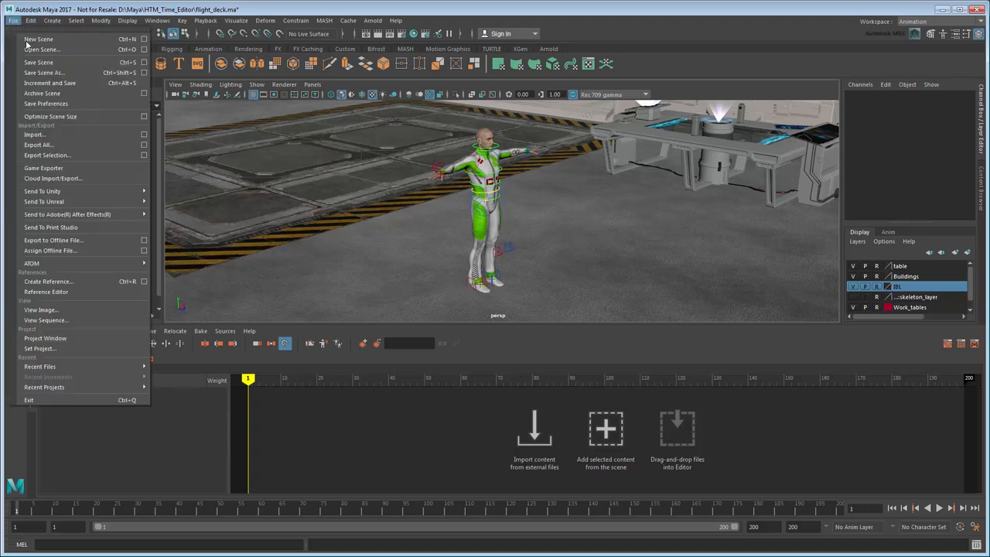
left_click(34, 134)
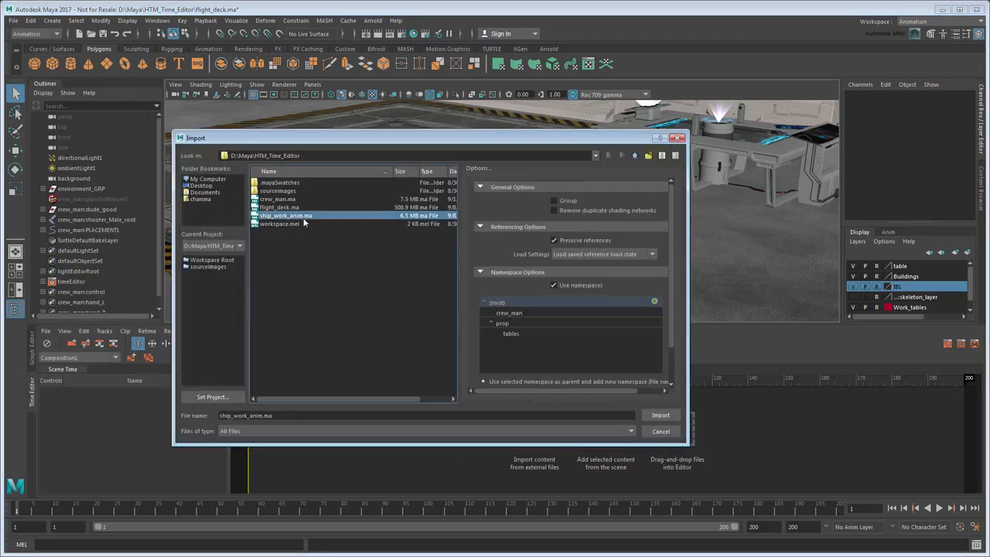
left_click(660, 416)
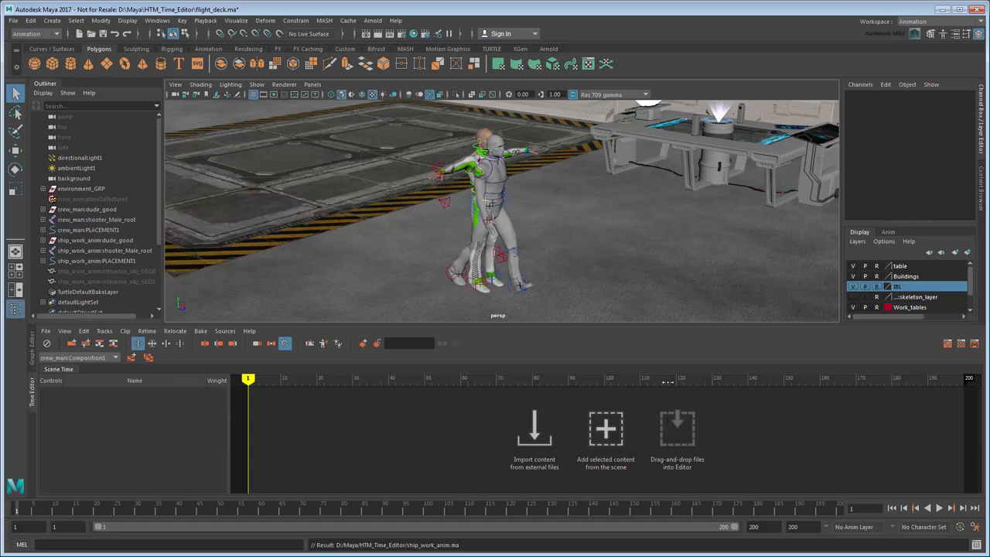
left_click(940, 508)
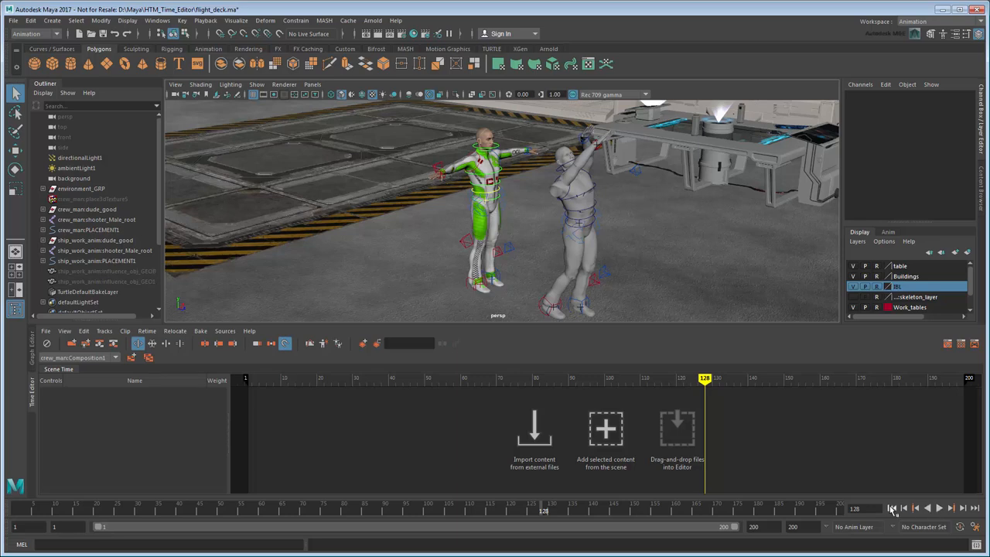
- Add the ship_work_anim control hierarchy's animation to the Time Editor as a clip
left_click(891, 509)
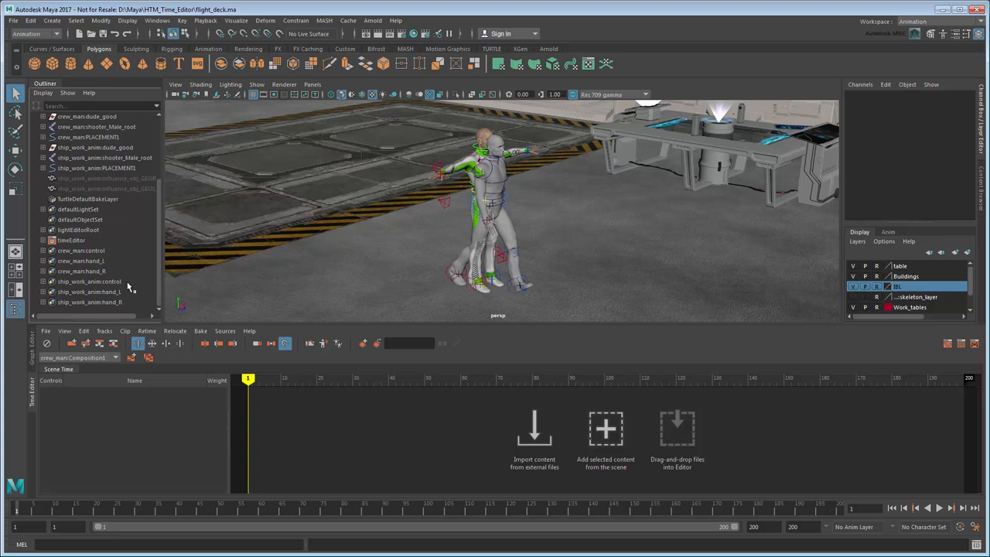
right_click(87, 281)
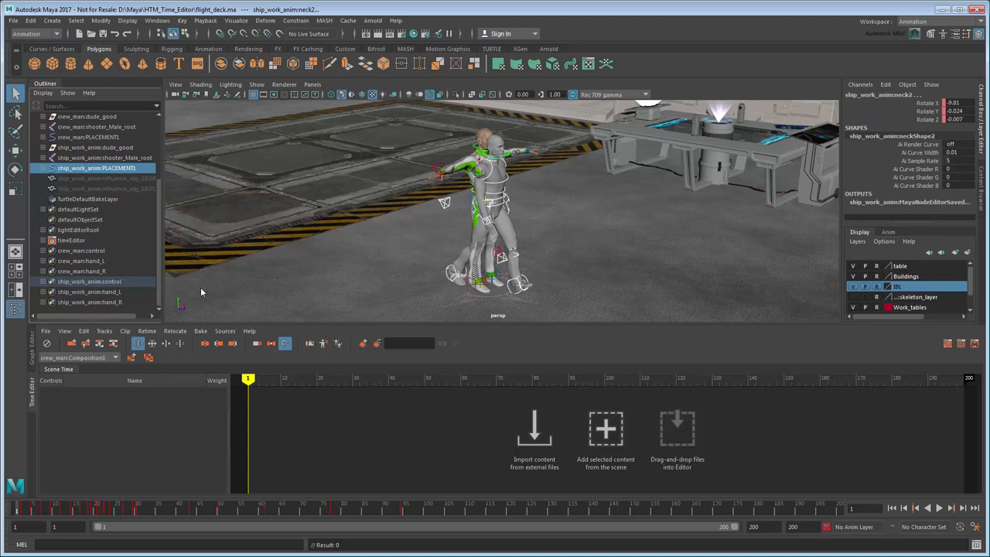
mouse_move(205, 290)
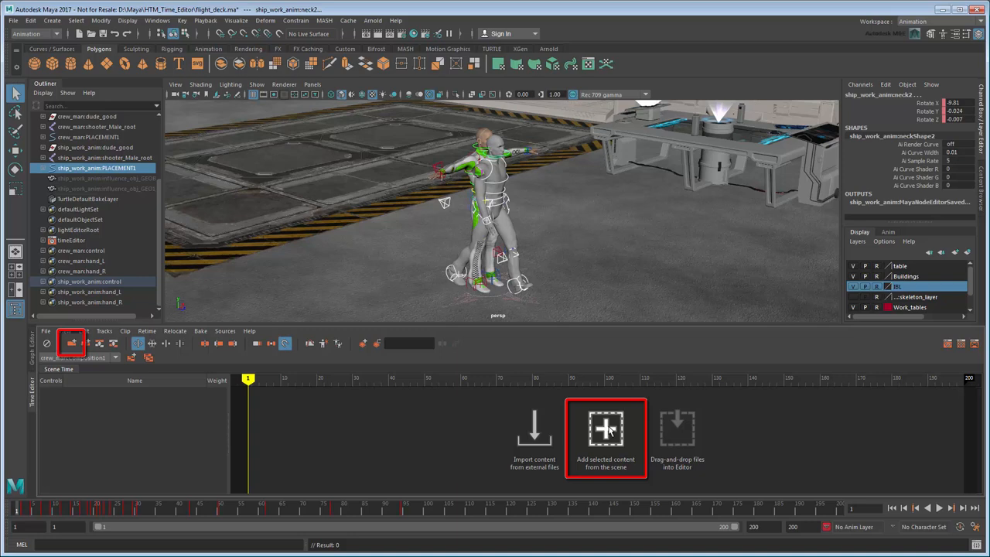
left_click(606, 429)
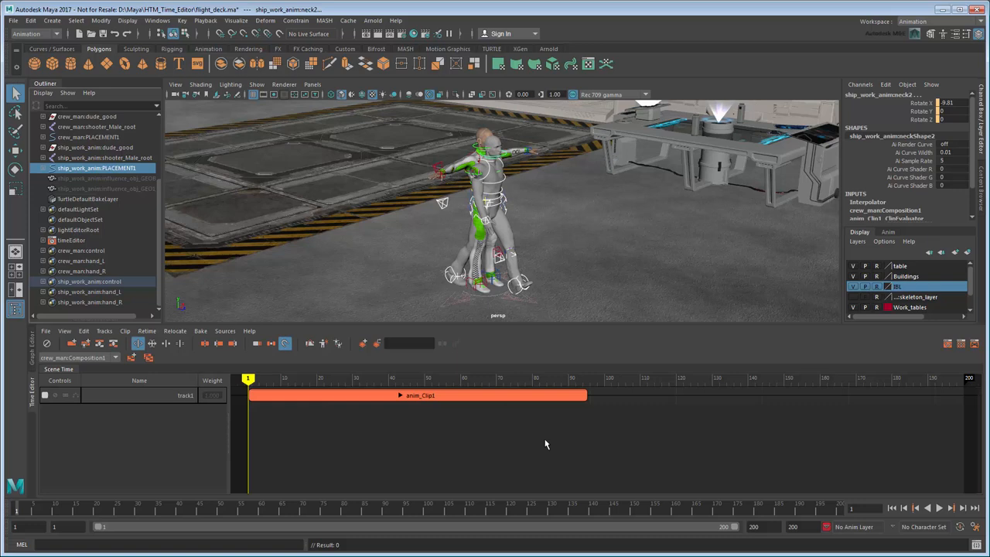
- Expand anim_Clip1 to inspect its animated objects, then unmute its track
left_click(400, 395)
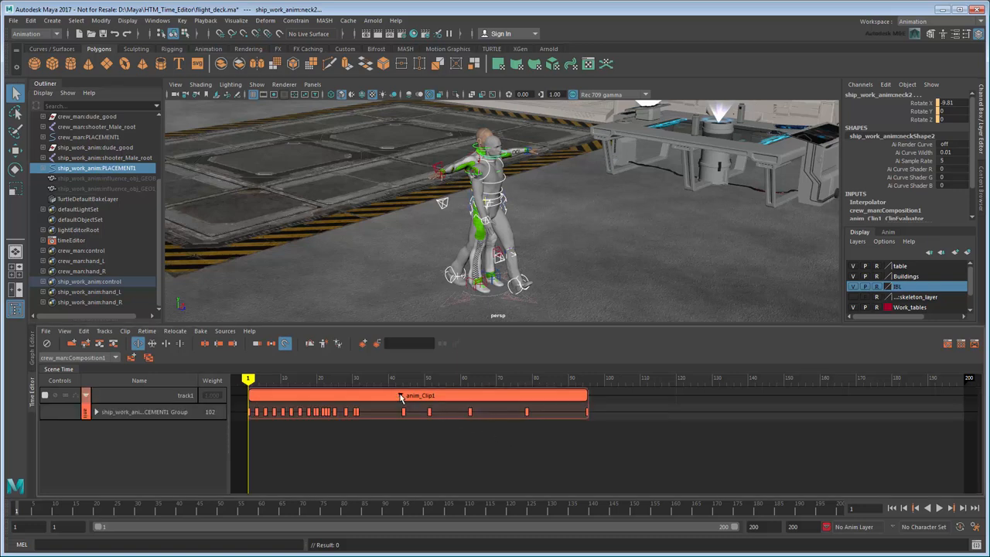
left_click(97, 412)
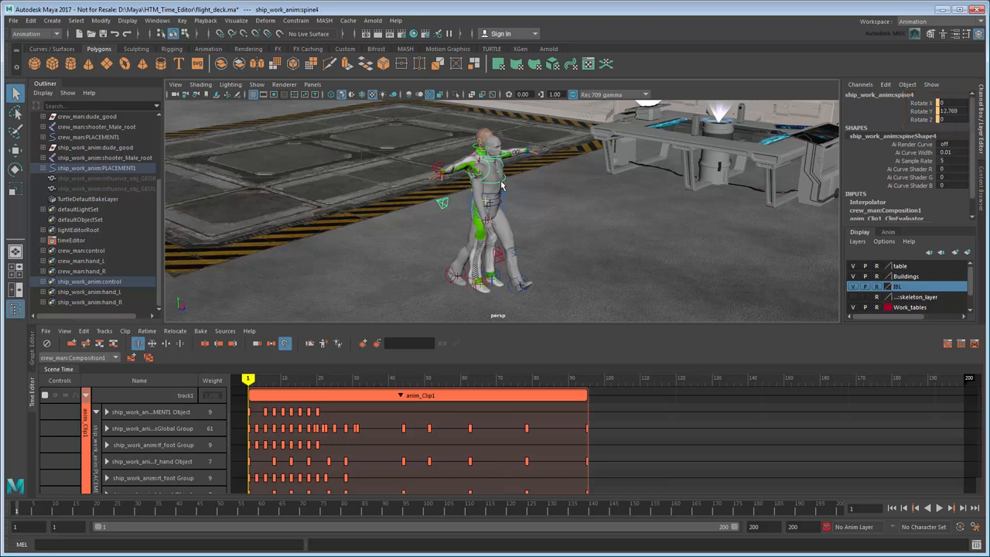
left_click(517, 284)
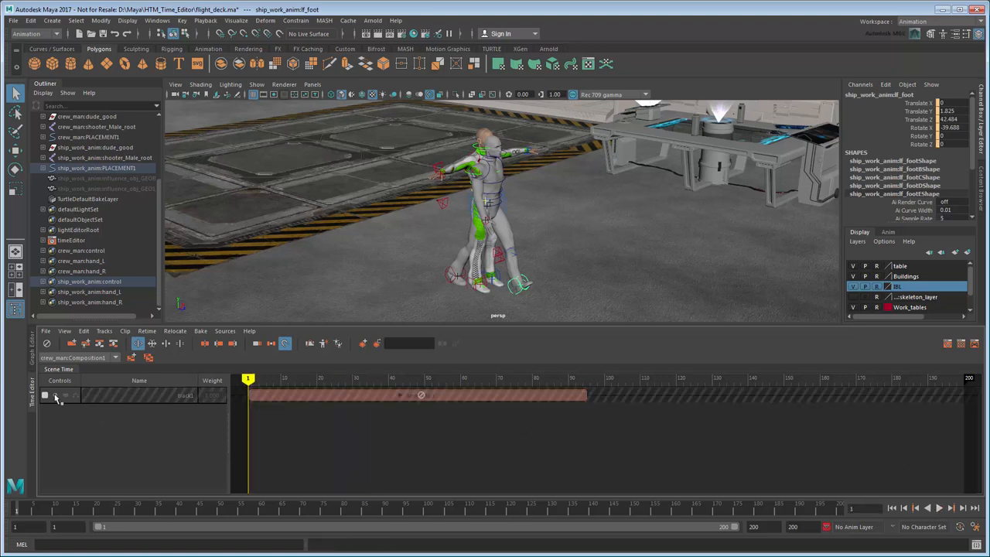
left_click(418, 396)
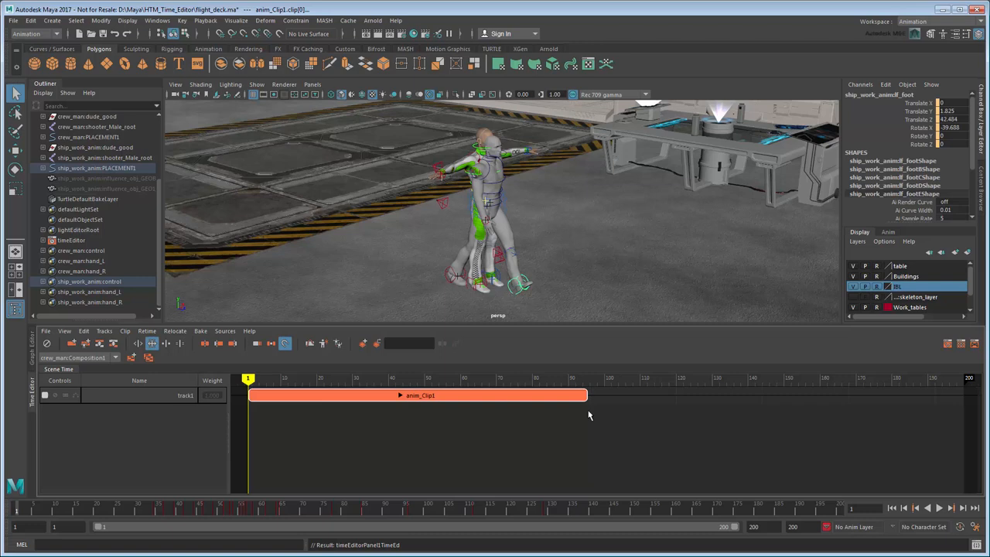
mouse_move(540, 411)
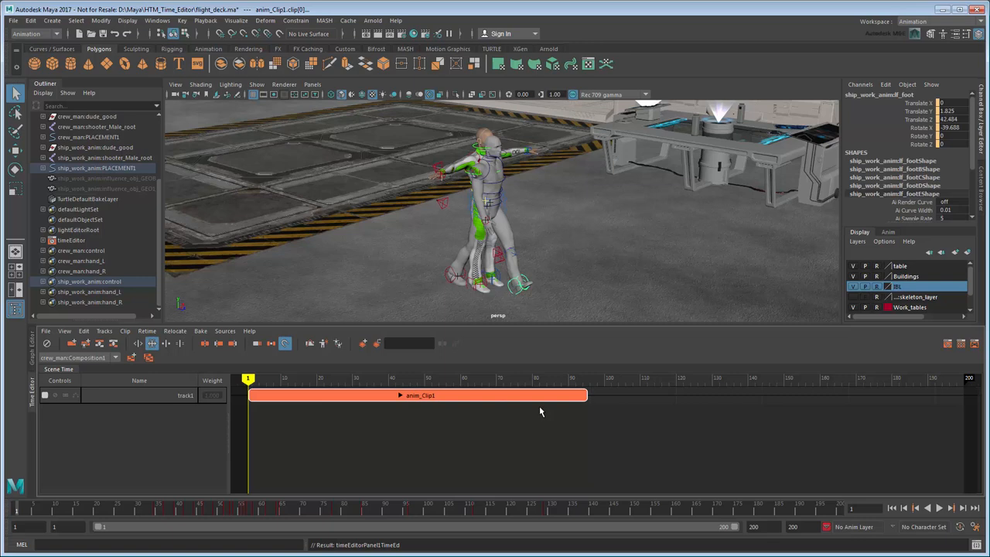
mouse_move(294, 389)
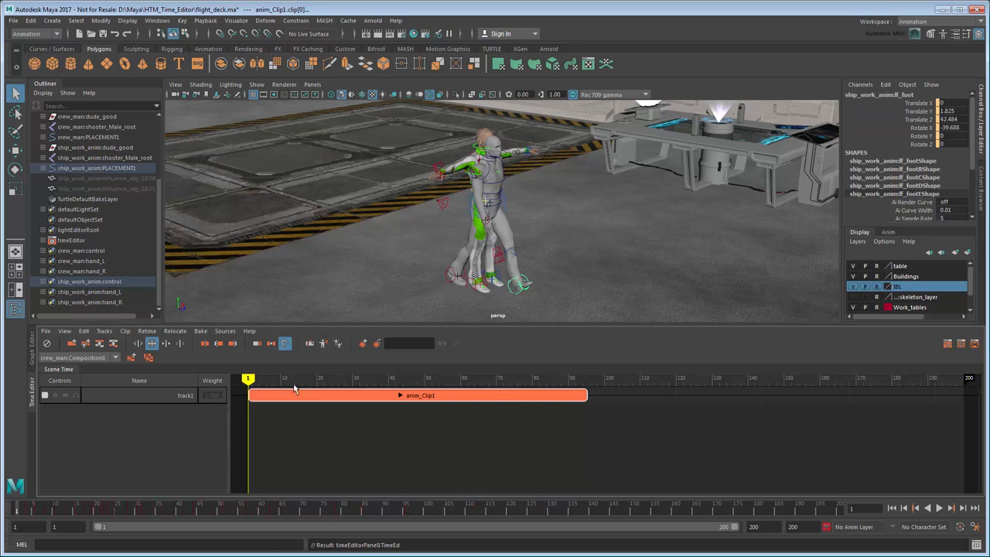
- Remap anim_Clip1 onto the crew_man namespace as a new clip and preview it
left_click(124, 330)
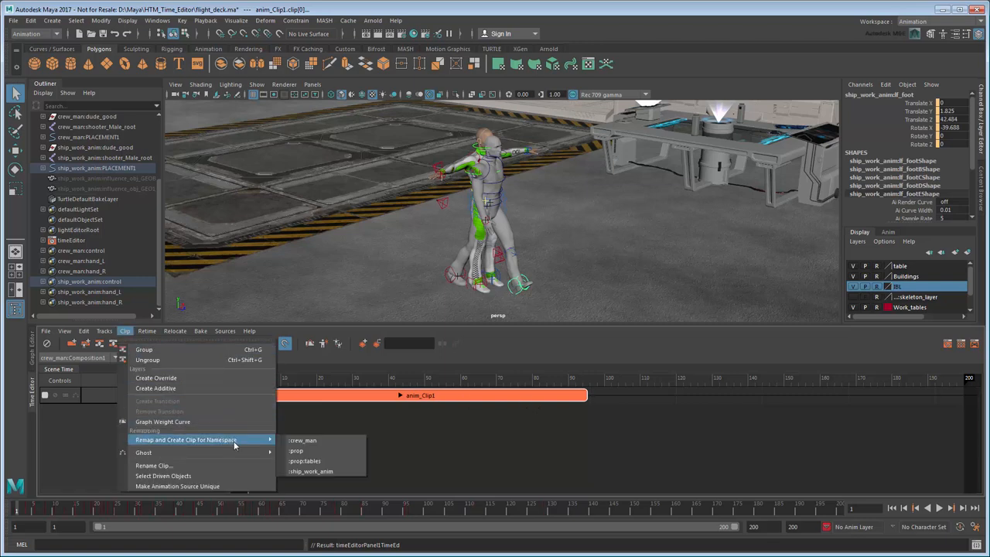
mouse_move(324, 440)
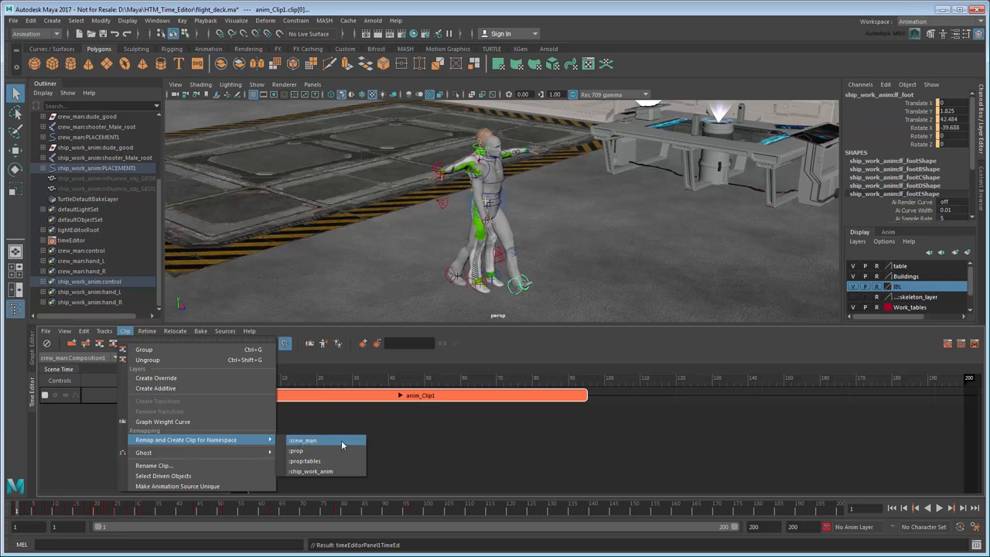
left_click(303, 440)
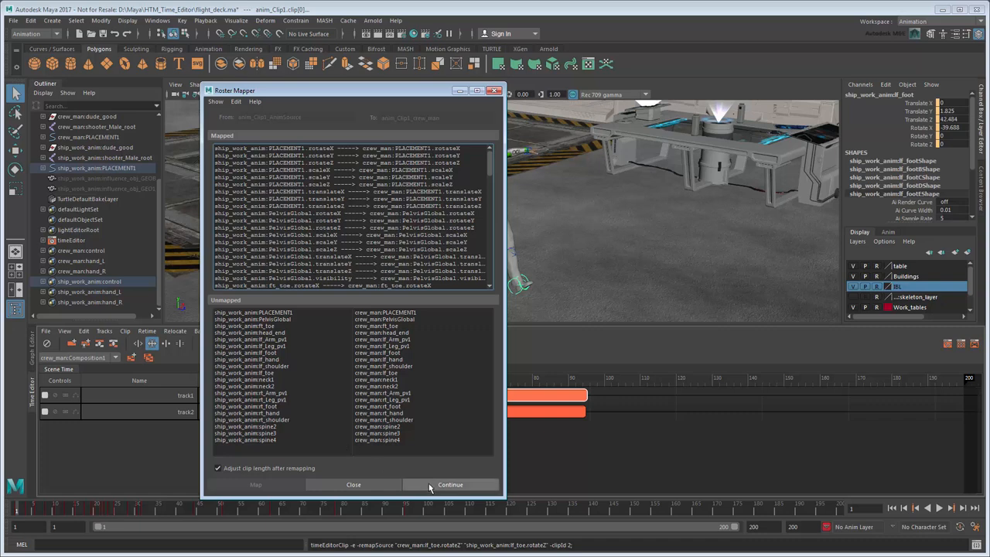
left_click(450, 484)
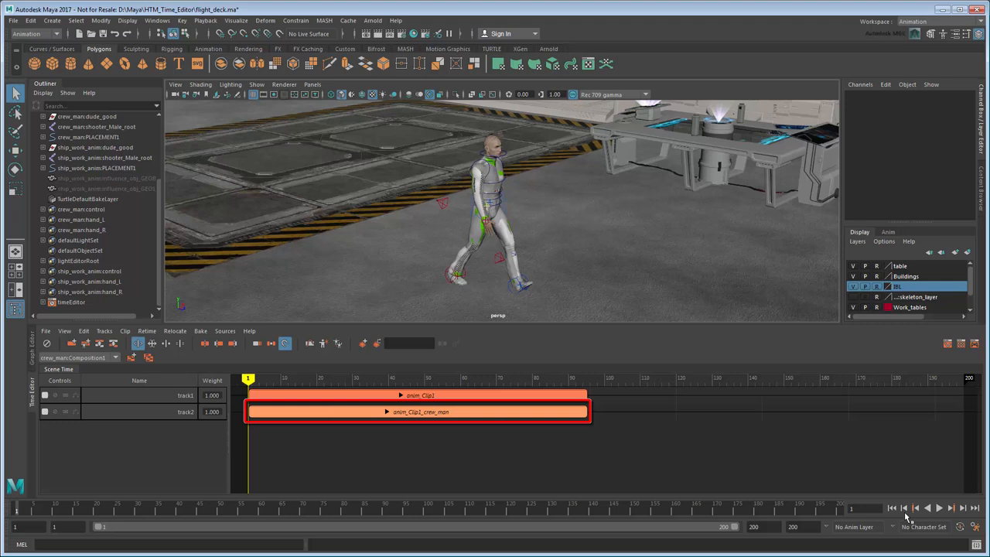
left_click(939, 508)
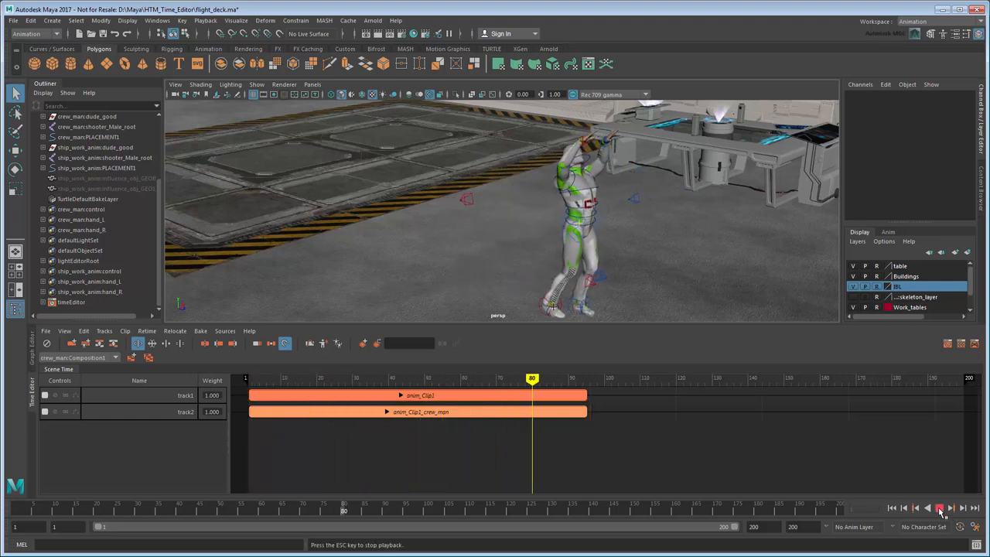
left_click(892, 508)
type("crew_man_work_anim")
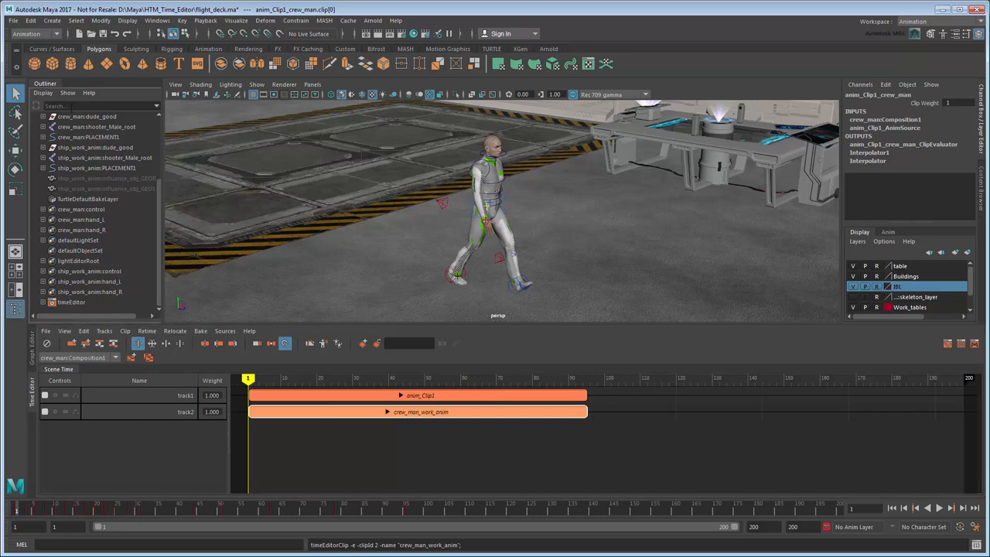
- Clear the 'ship_work' text from the Outliner filter so every node is listed
type("ship_work")
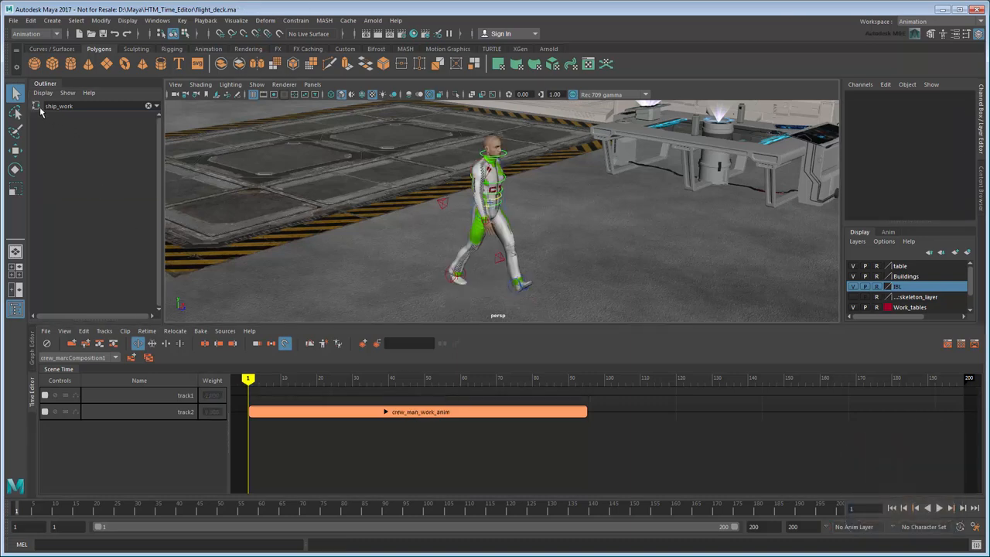
left_click(37, 106)
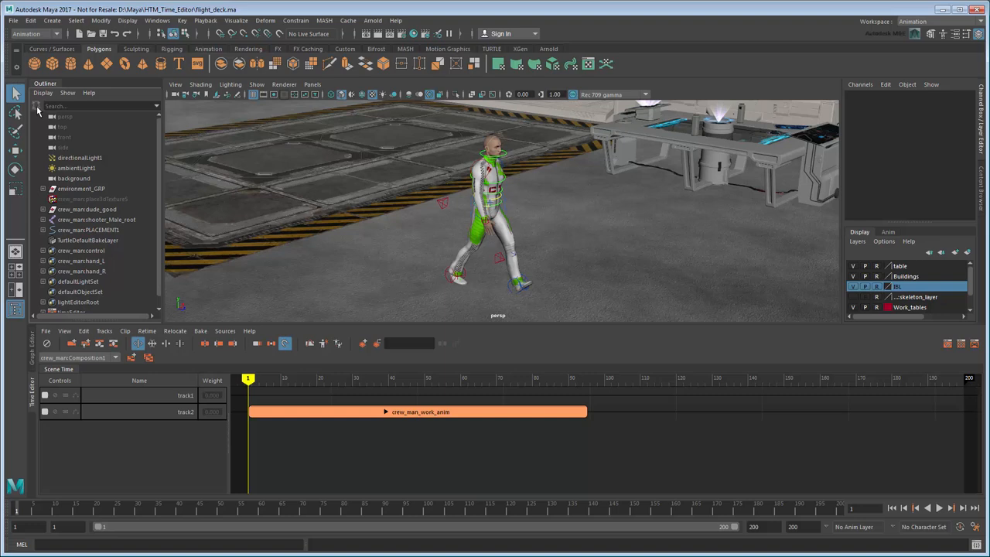
mouse_move(172, 188)
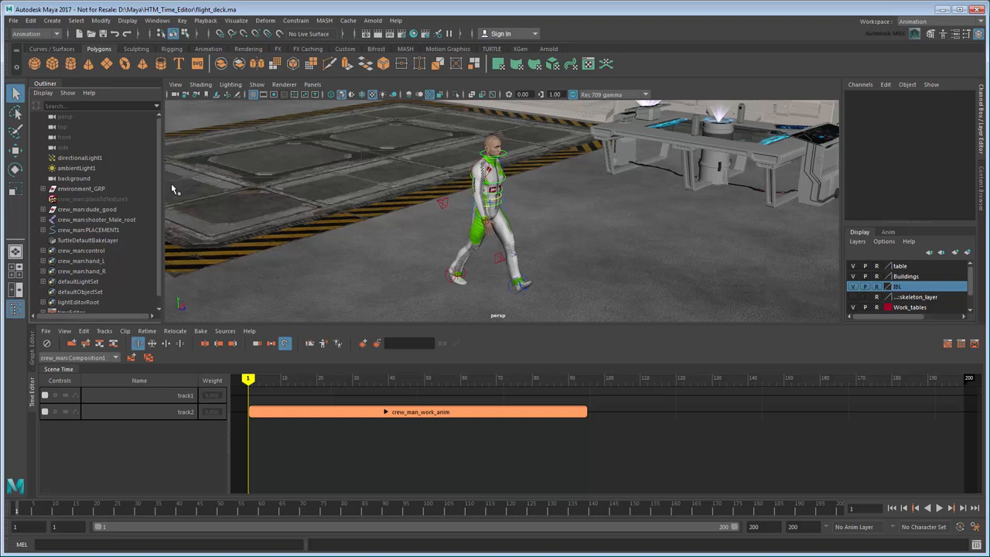
- Split crew_man_work_anim at frame 46, loop its second half to frame 200, and preview
right_click(420, 411)
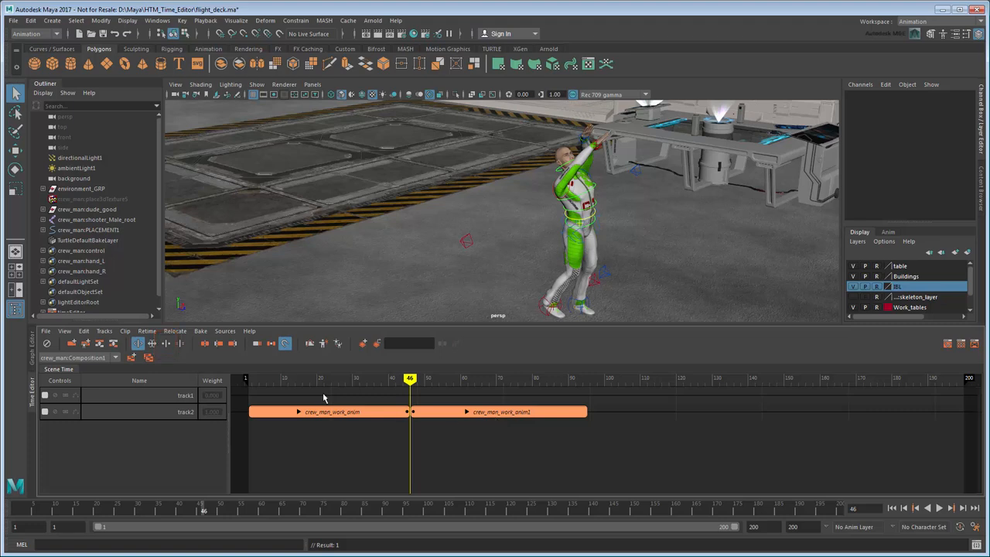
left_click(166, 344)
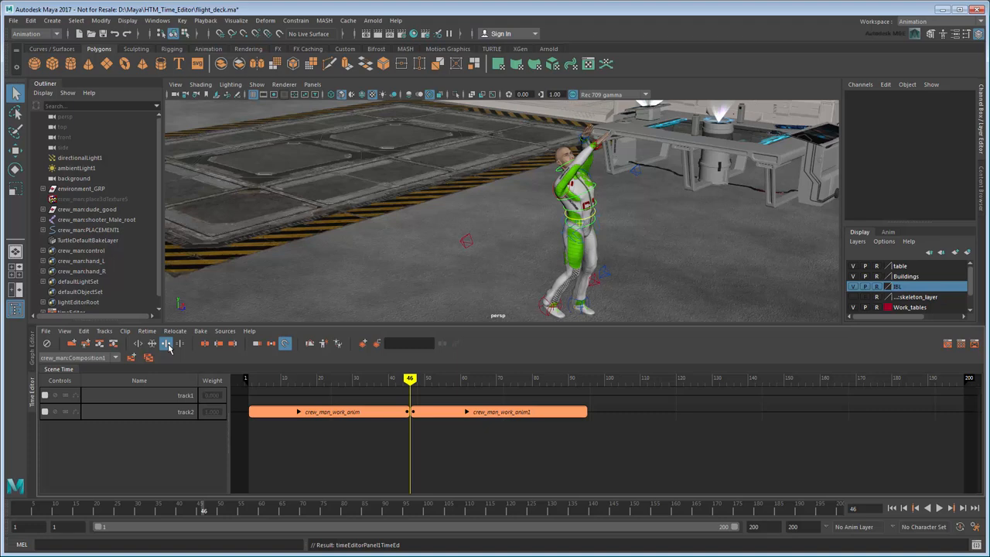
left_click(501, 411)
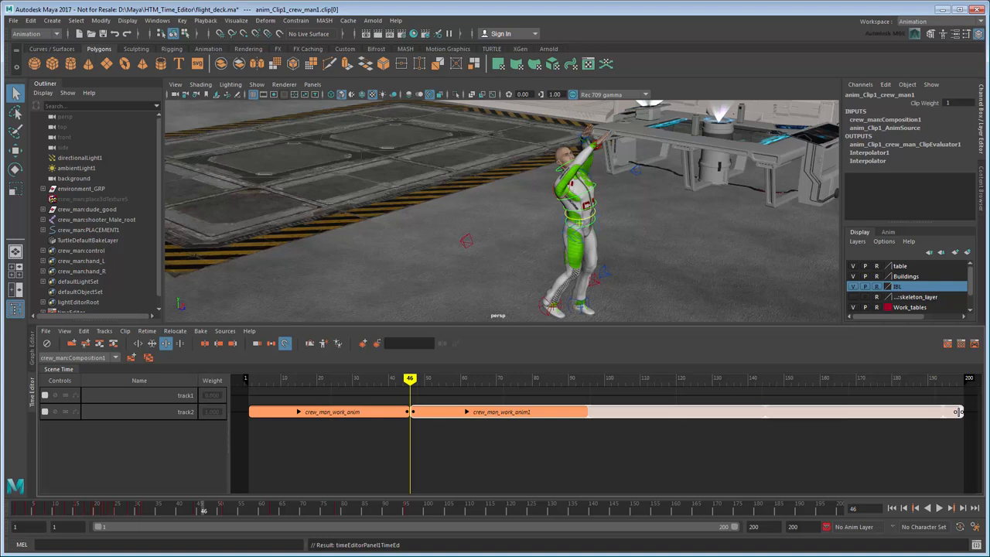
left_click(893, 509)
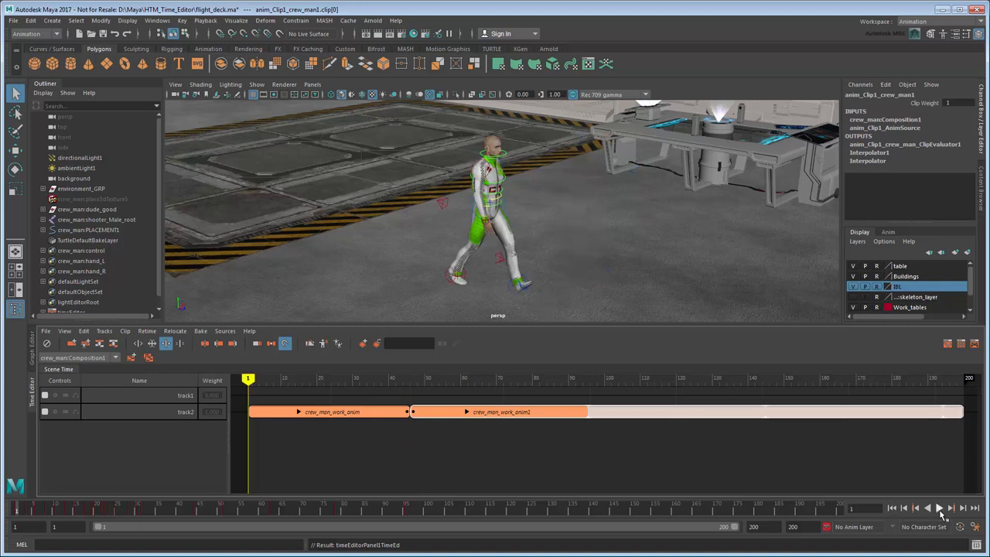
left_click(939, 508)
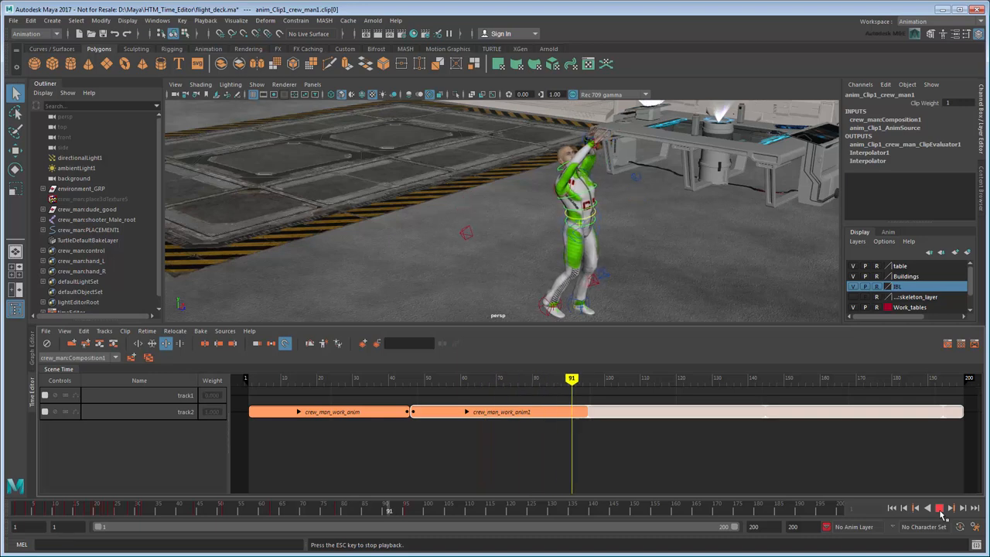
left_click(939, 508)
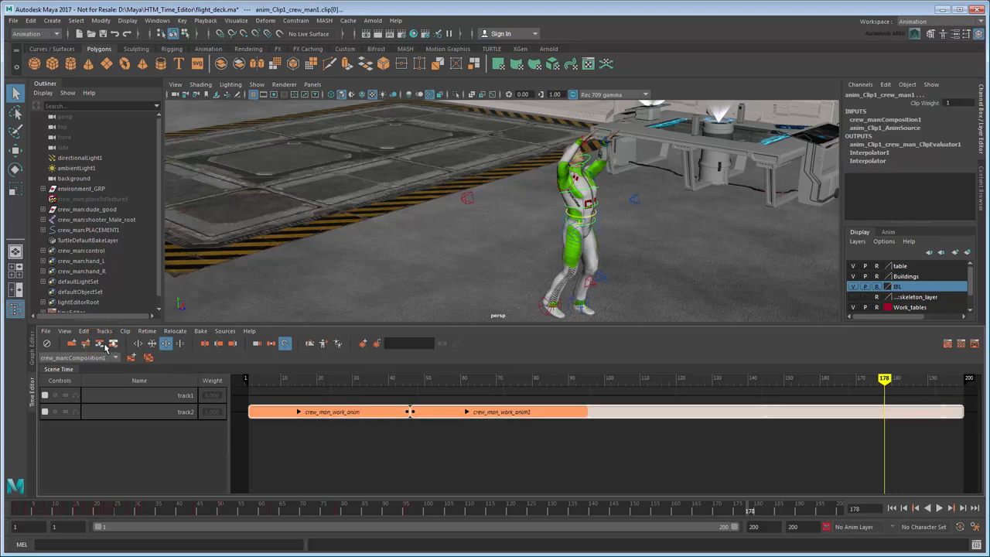
- Group both crew man work clips into one clip named crew_man_anim_GRP
left_click(105, 344)
type("crew_man_an")
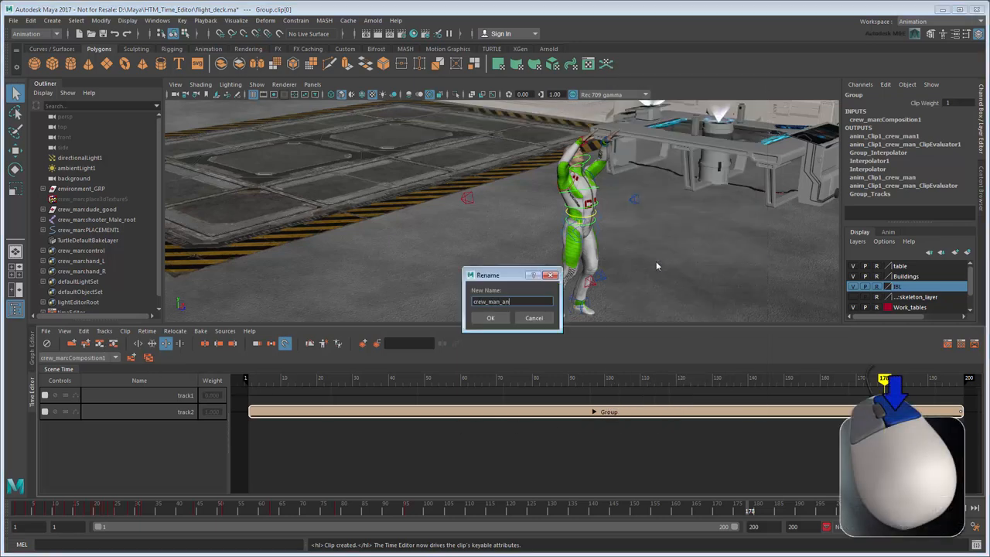
left_click(490, 318)
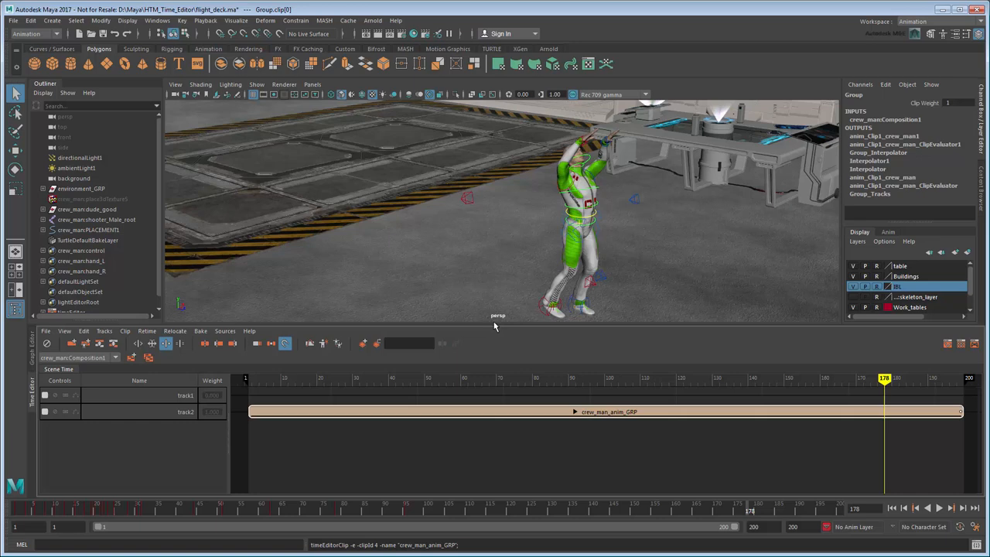
mouse_move(487, 345)
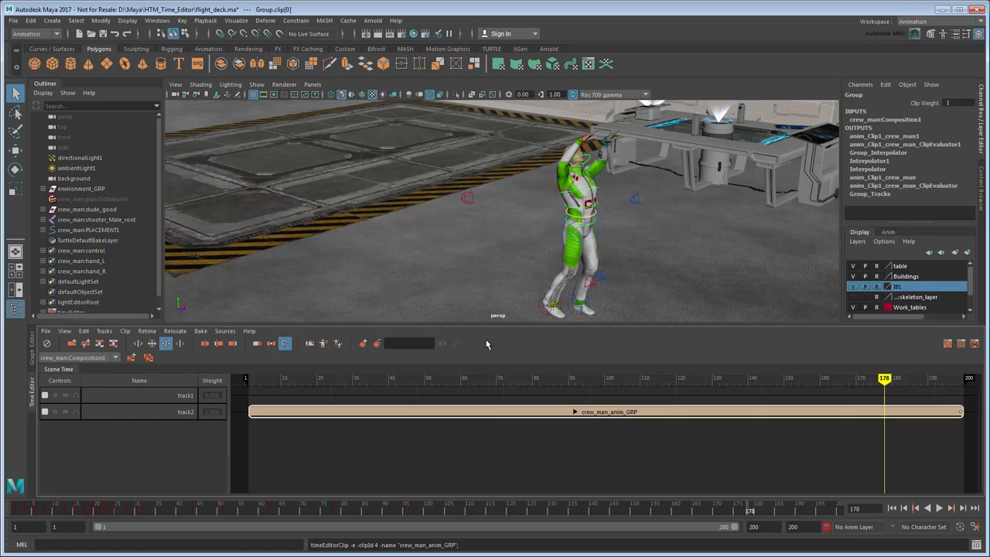
left_click(175, 331)
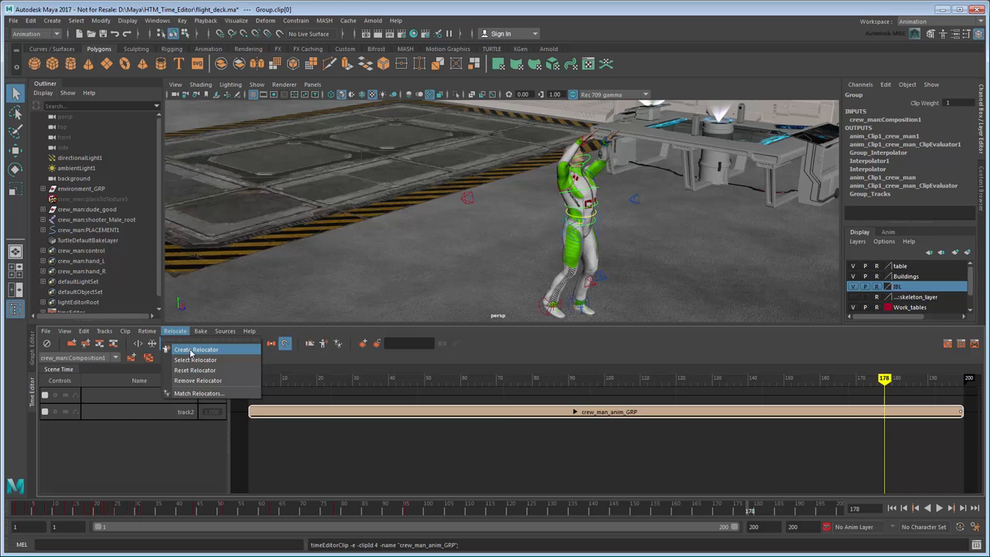
- Create a relocator for crew_man_anim_GRP to place the crew man beneath the ship
left_click(196, 348)
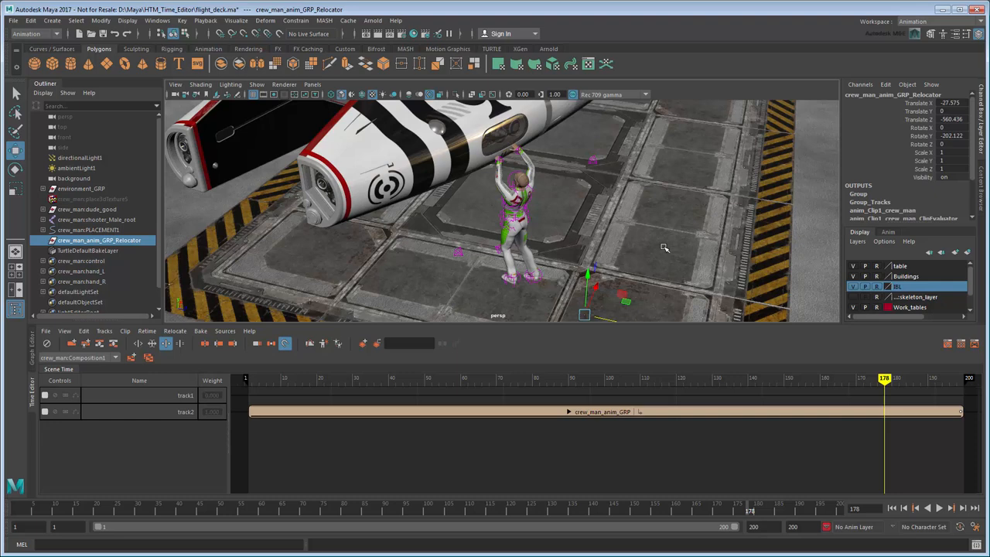
key("Delete")
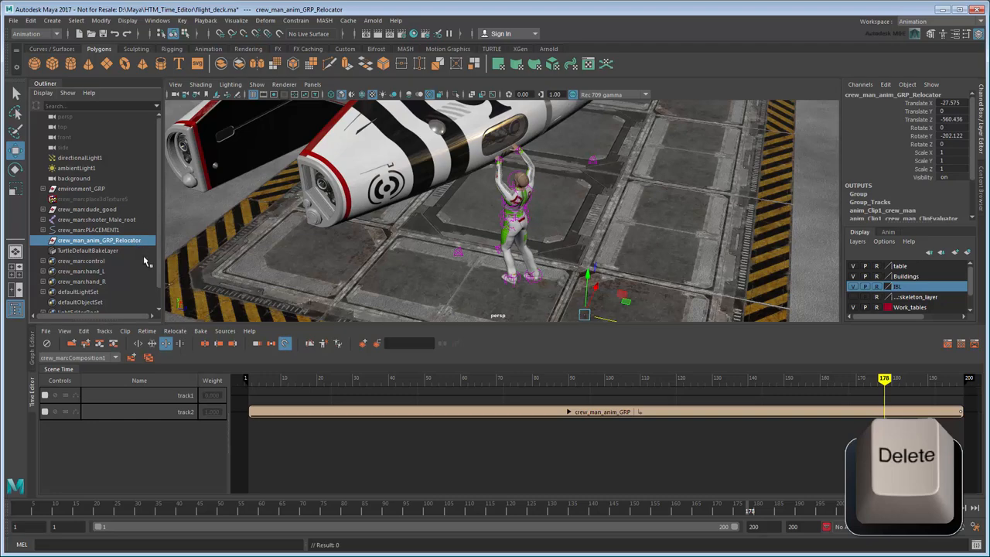
key("Delete")
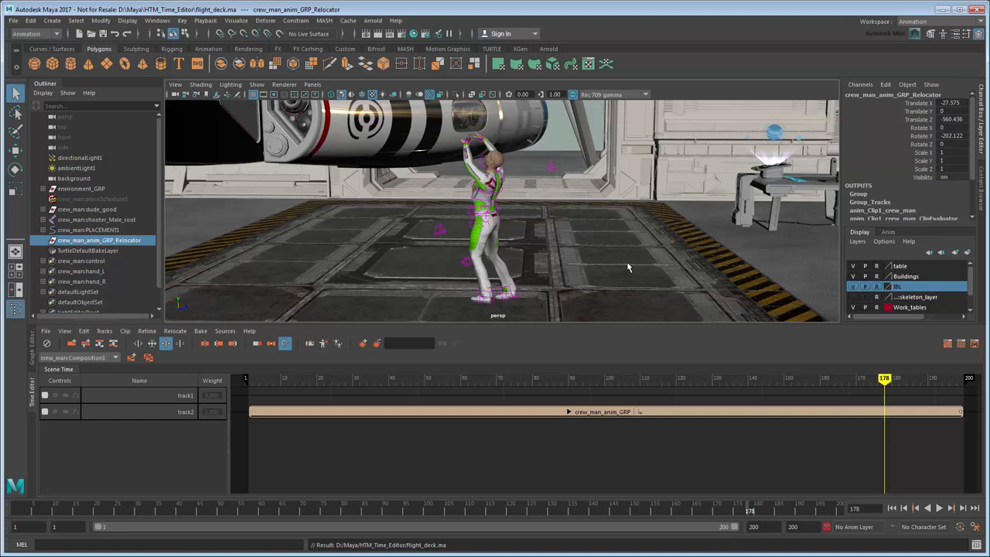
mouse_move(408, 260)
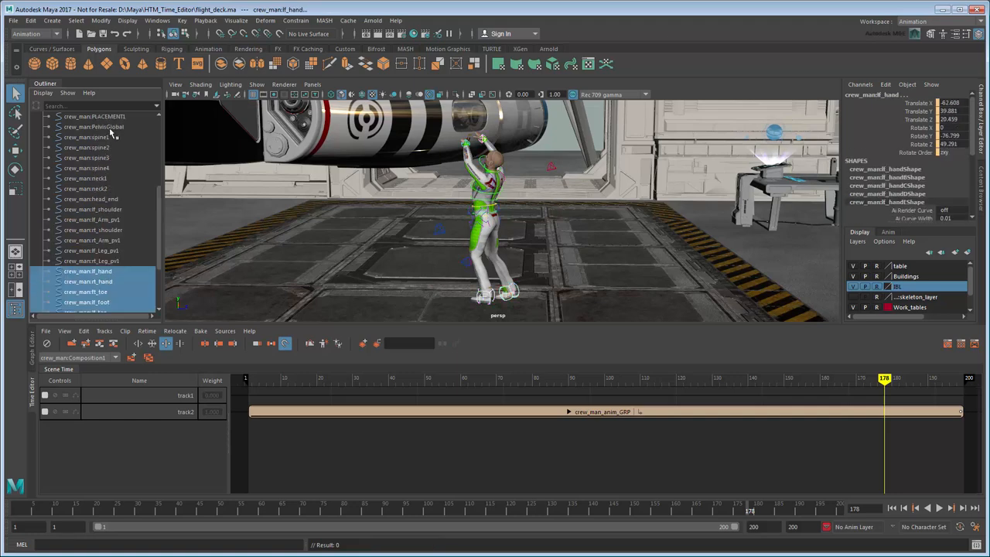
- Add PelvisGlobal to the hand and foot controls, then bring up the group clip's menu
left_click(94, 126)
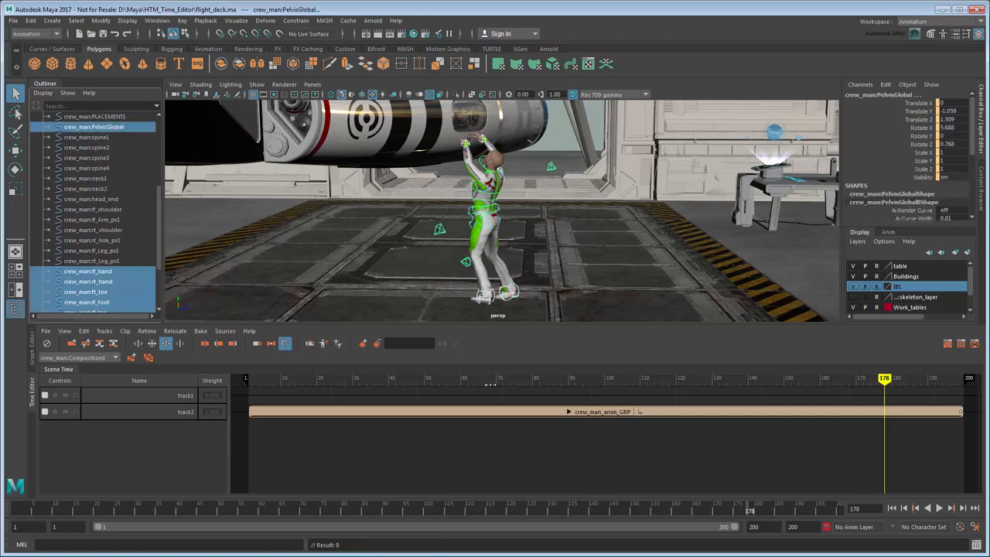
right_click(526, 411)
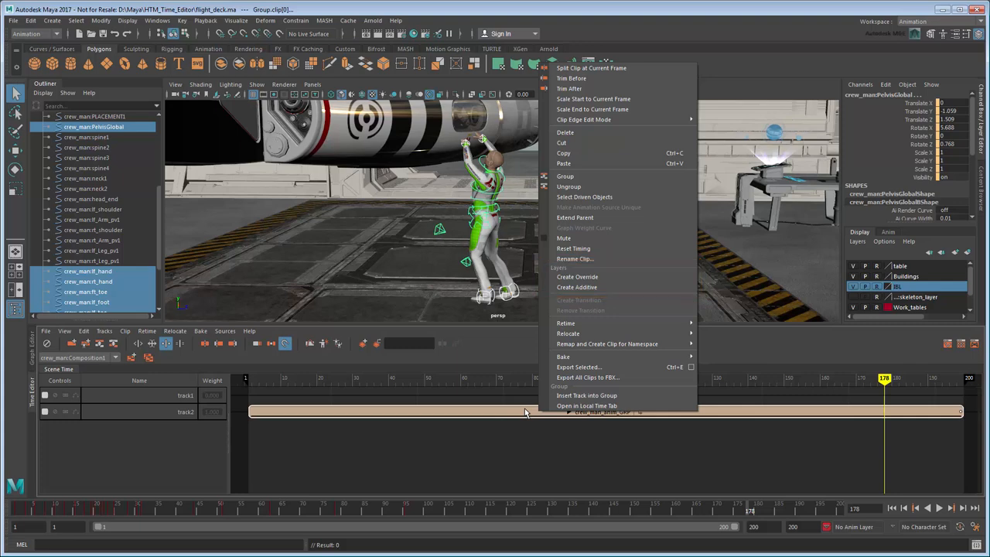
mouse_move(576, 287)
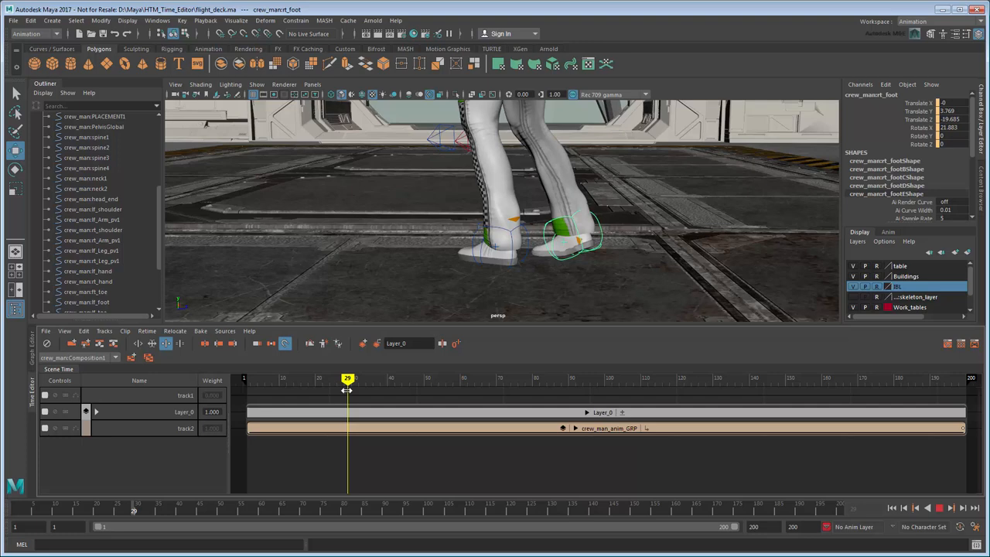
- Scrub to frame 29 on additive Layer_0 and select the pelvis control for posing
left_click_drag(347, 378, 358, 378)
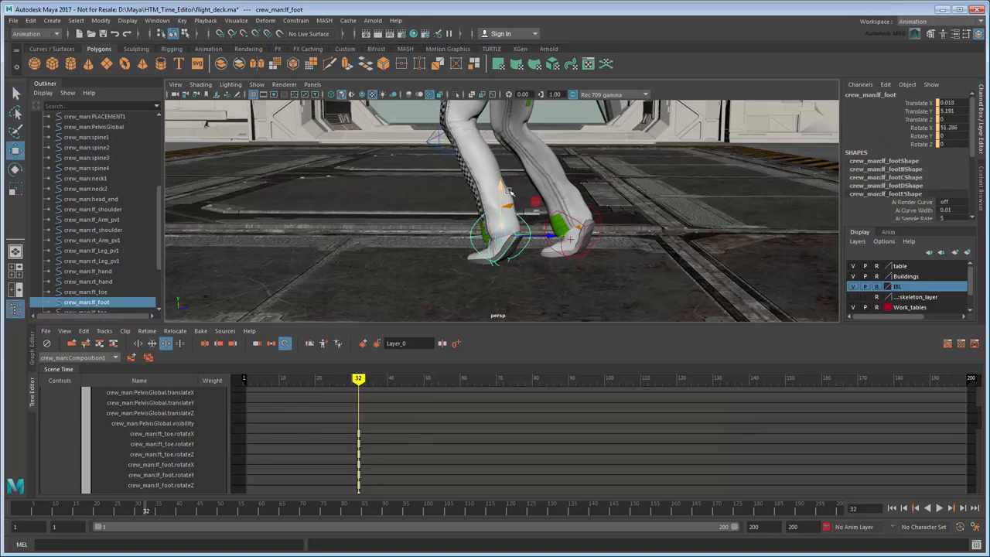
left_click(93, 126)
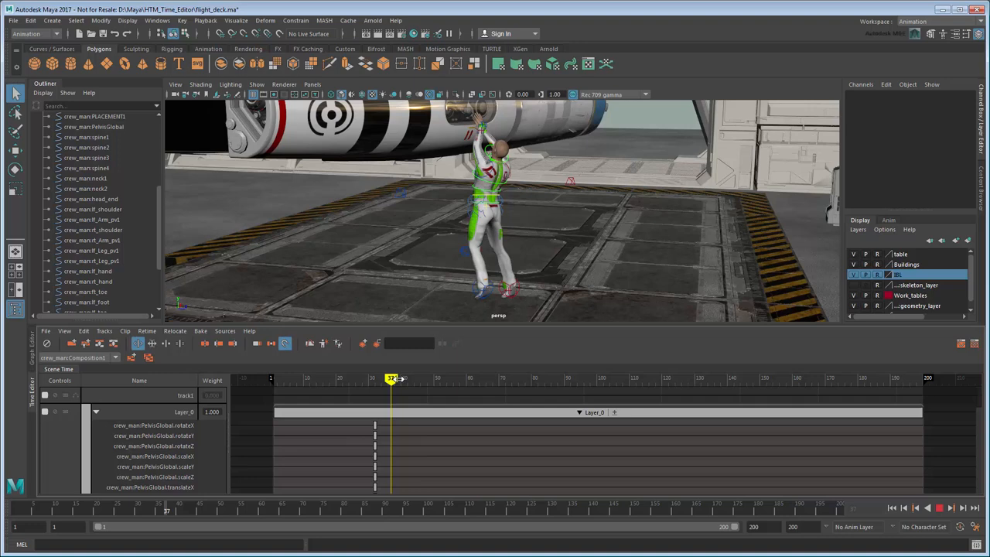
- Key Layer_0's weight from 0 near frame 22 up to 1 by frame 61, then preview
left_click_drag(393, 378, 667, 379)
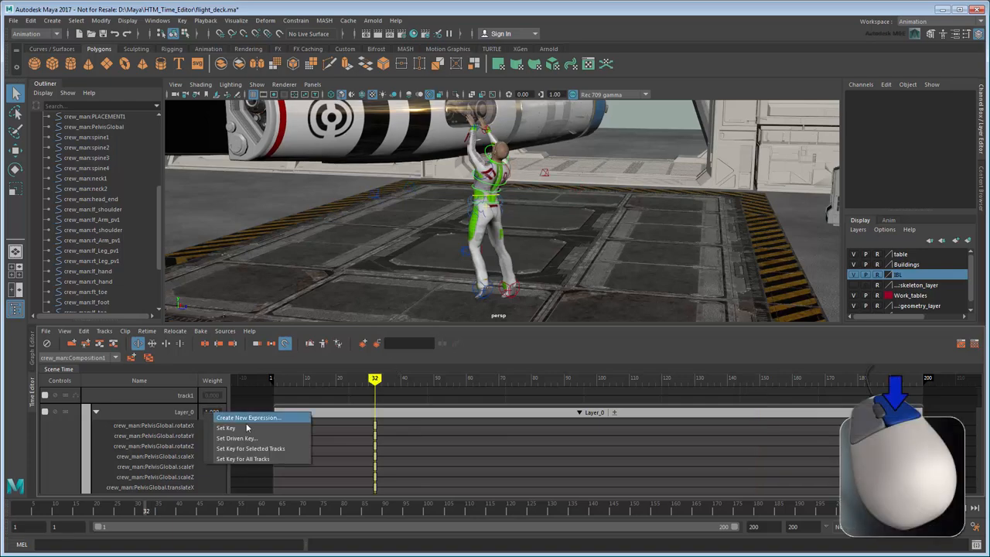
left_click(226, 427)
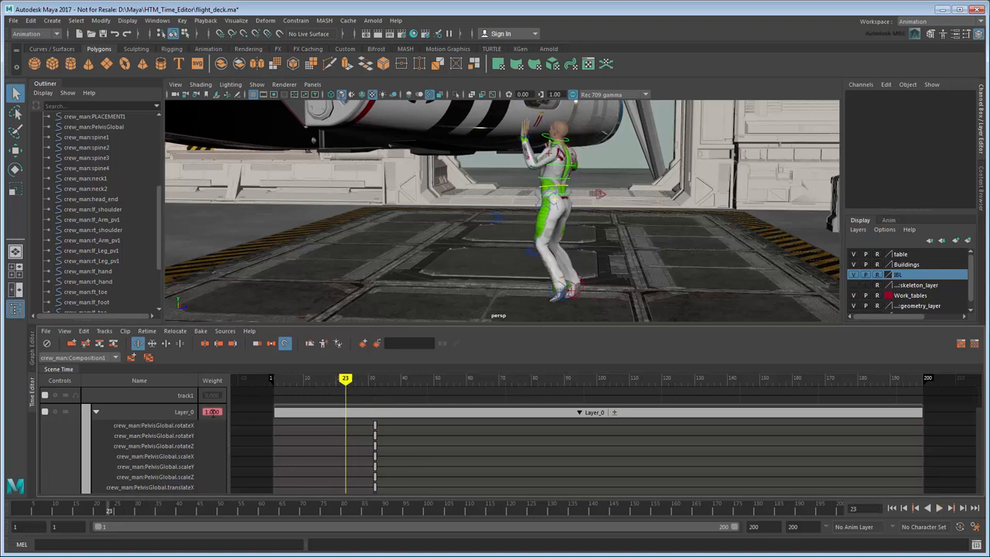
right_click(211, 412)
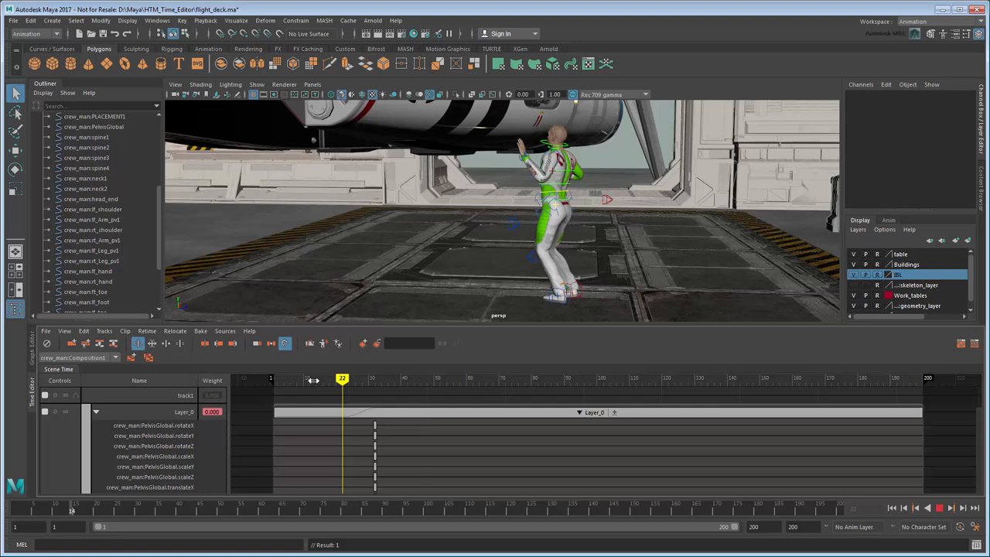
left_click_drag(341, 378, 387, 379)
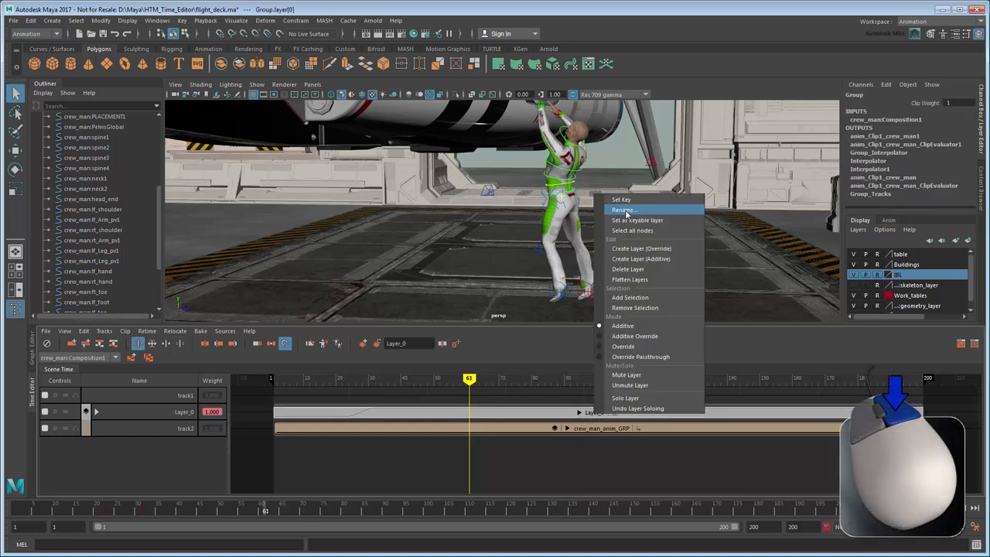
- Rename the additive layer to stretch_LYR and reselect the hand and foot controls
left_click(624, 209)
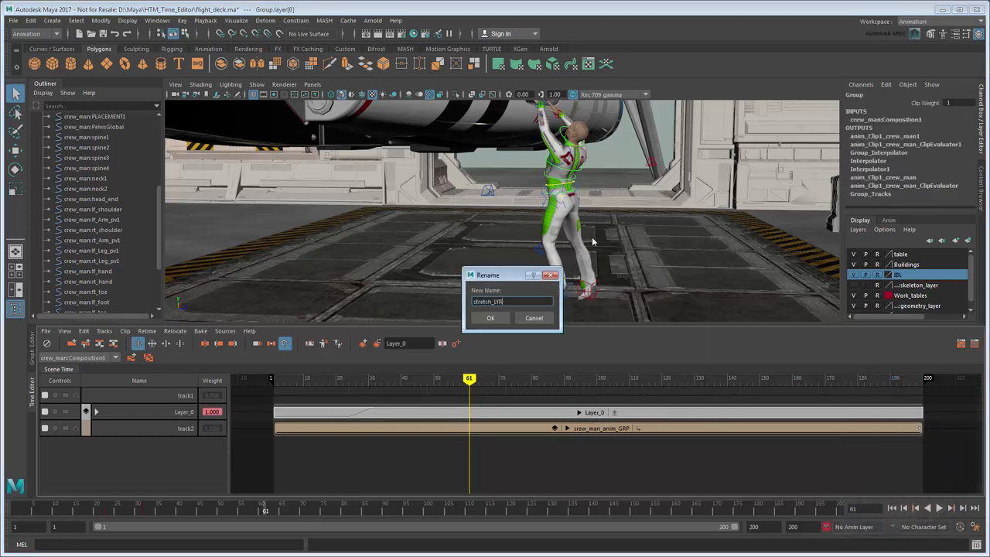
left_click(491, 318)
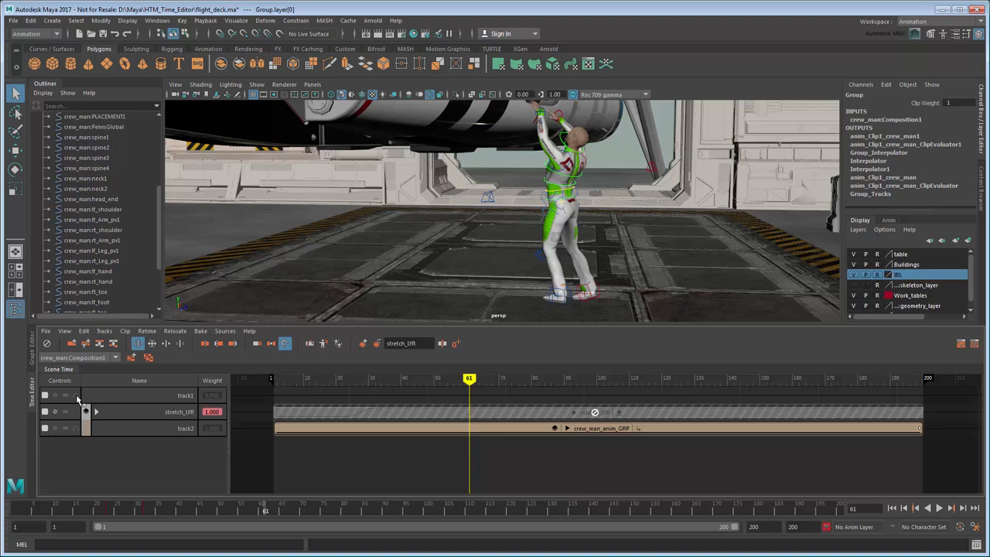
left_click(106, 229)
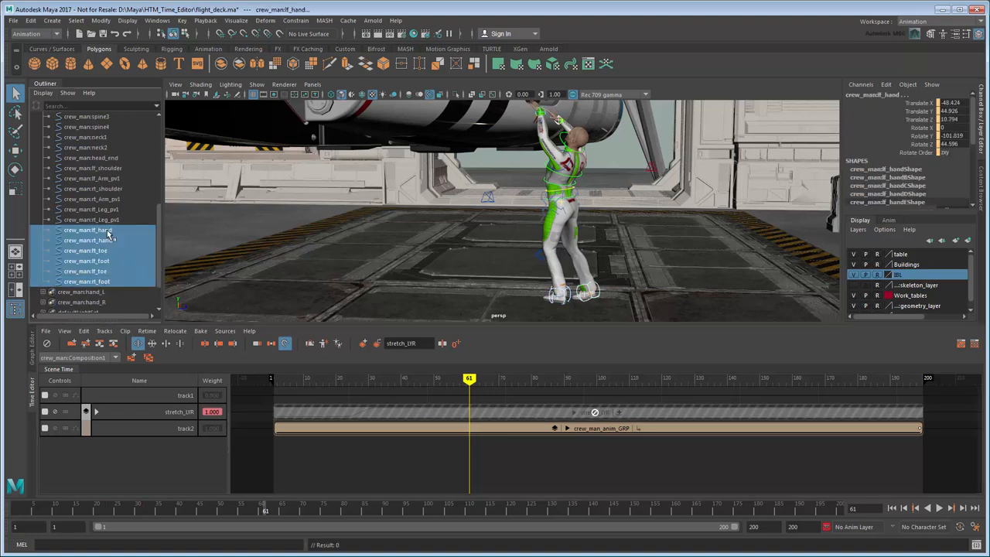
- Add the pelvis control to the selection and bring up the group clip's layering options
left_click(101, 137)
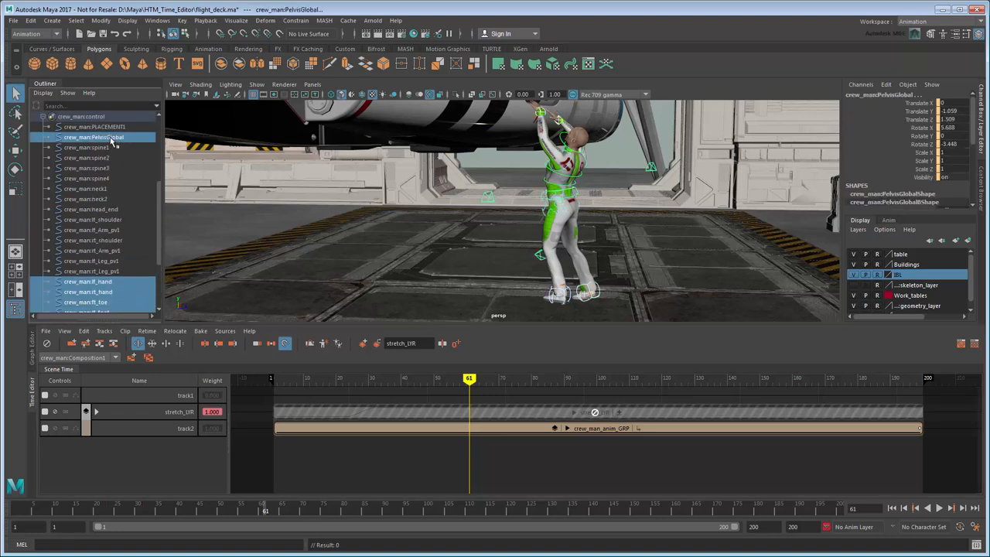
right_click(495, 428)
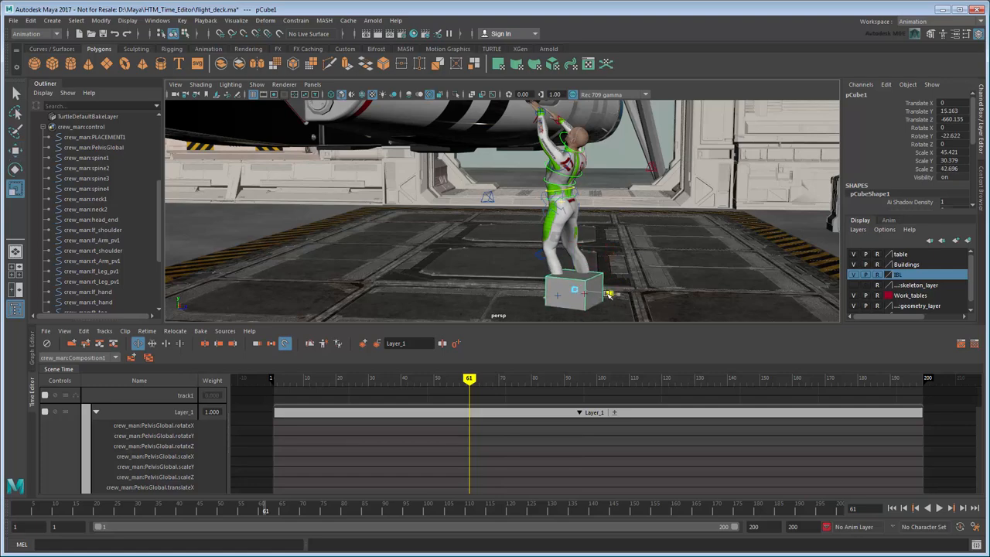
- Lift the right foot onto the box and add the knee pole vectors to Layer_1
left_click_drag(470, 379, 293, 378)
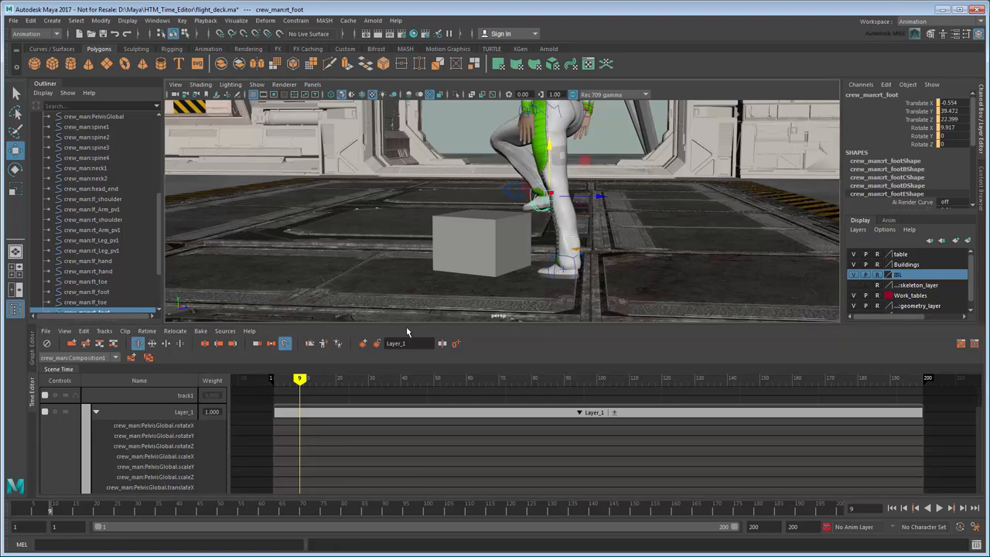
left_click_drag(299, 378, 317, 379)
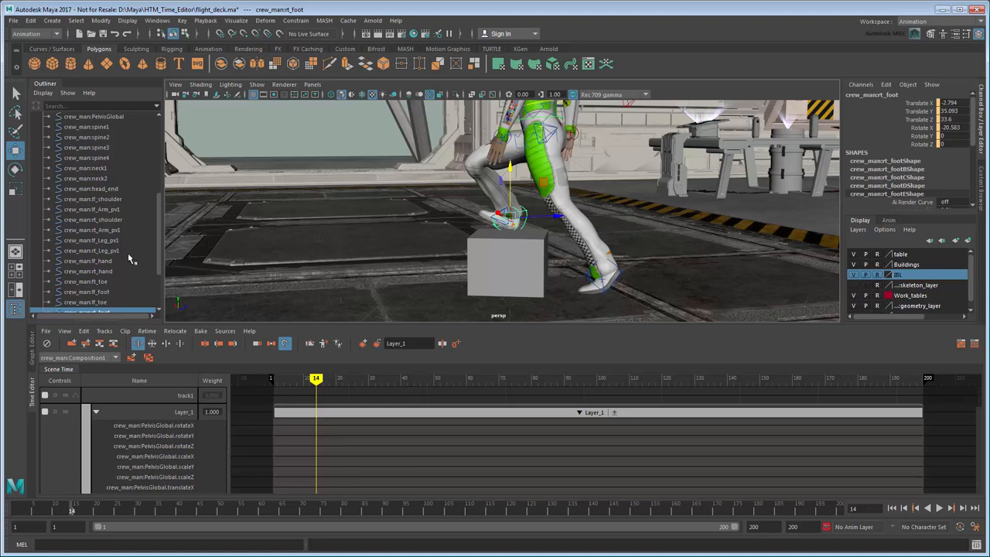
left_click(91, 240)
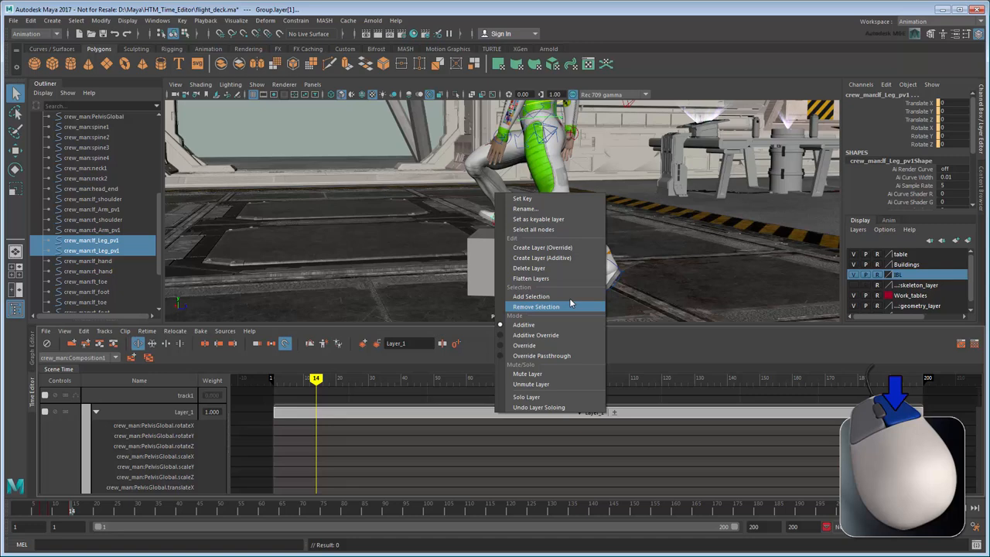
left_click(535, 307)
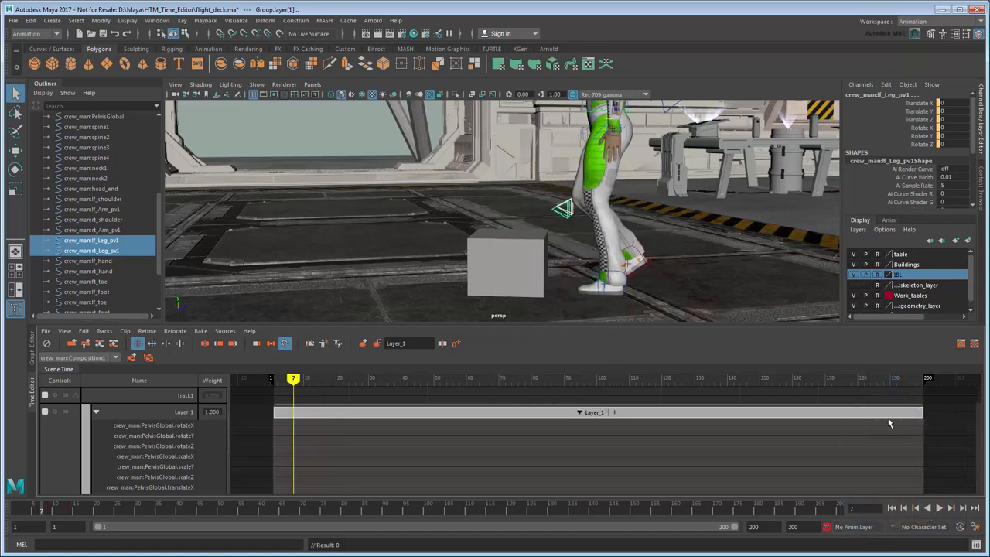
- Key the right leg pole vector at frame 14 and play back the step
left_click(93, 250)
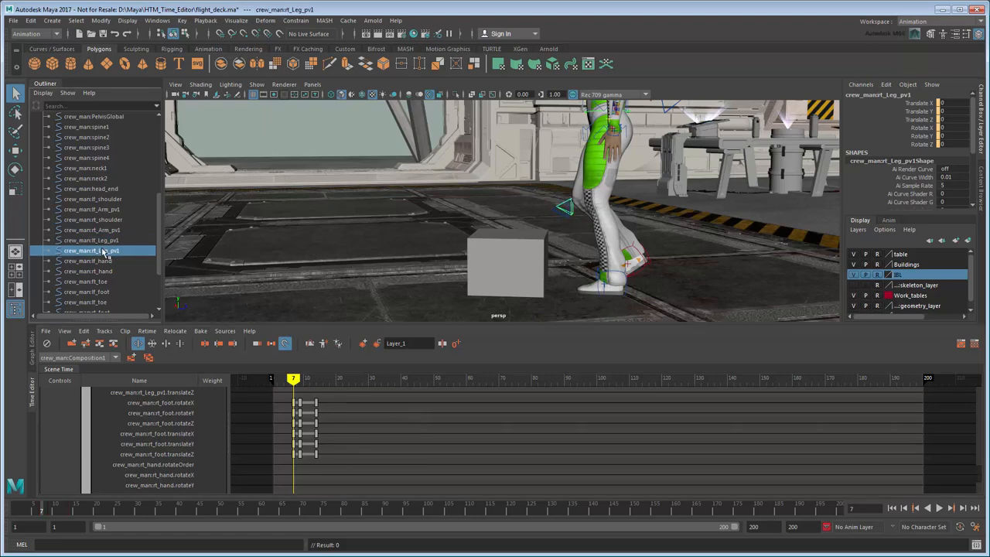
left_click_drag(293, 378, 316, 379)
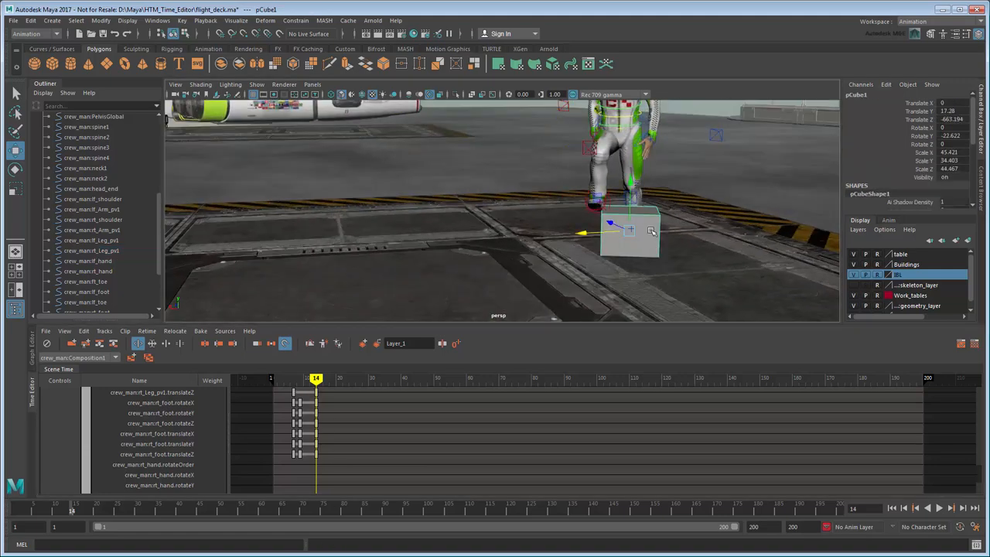
left_click(15, 151)
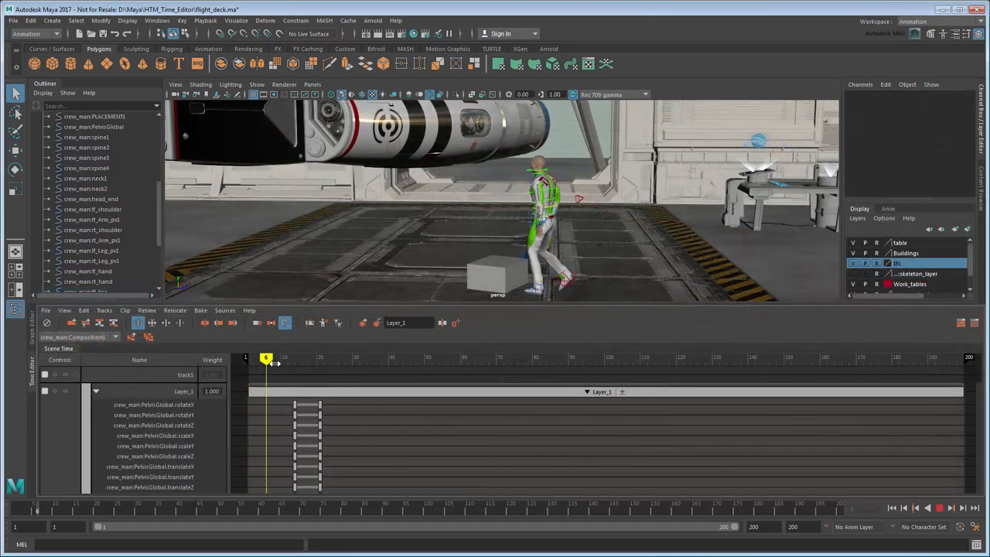
- Reshape the rt_foot height curve around its peak key before it lands
left_click_drag(266, 357, 432, 357)
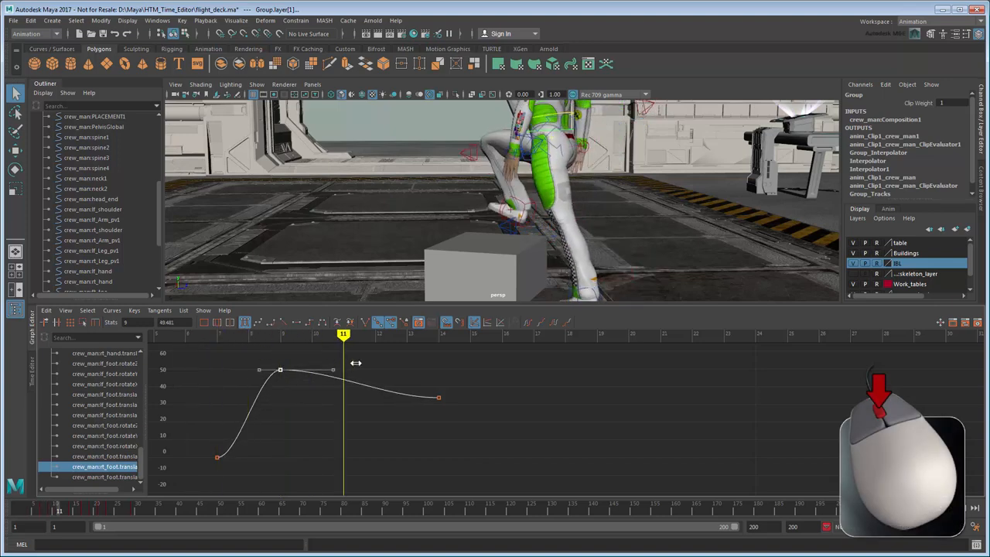
left_click_drag(343, 334, 280, 334)
type("step_")
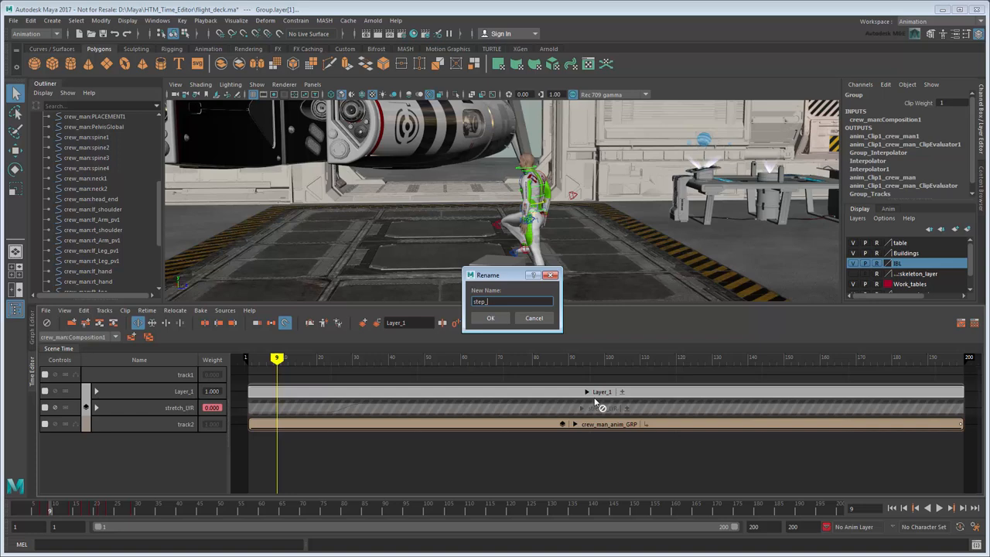
- Name Layer_1 step_up_LYR and scrub through the layered animation
left_click(491, 318)
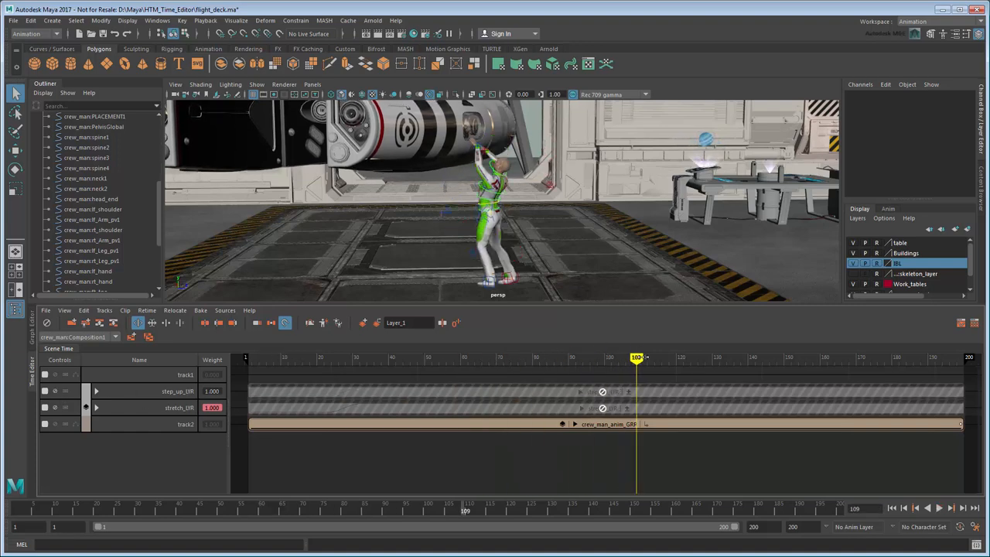
left_click_drag(636, 357, 839, 357)
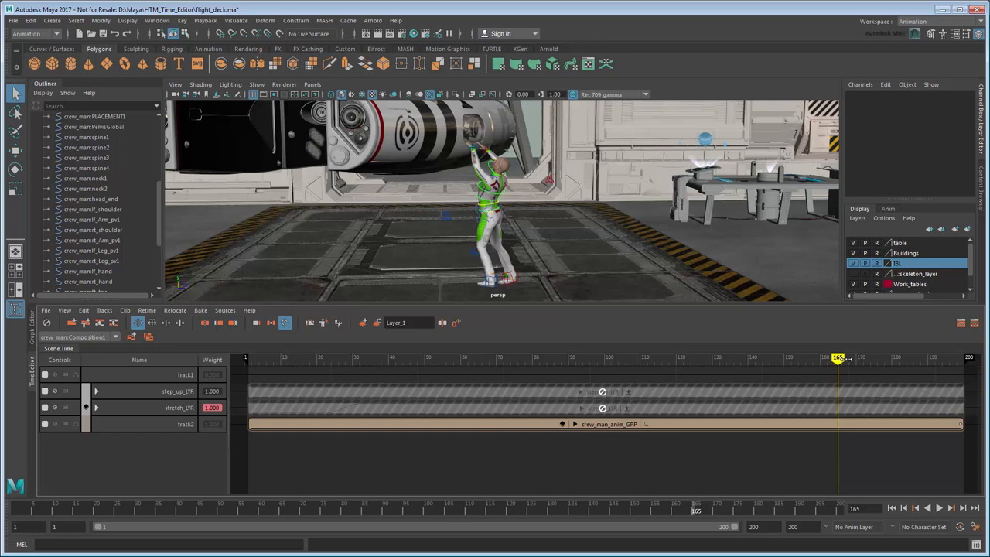
mouse_move(841, 365)
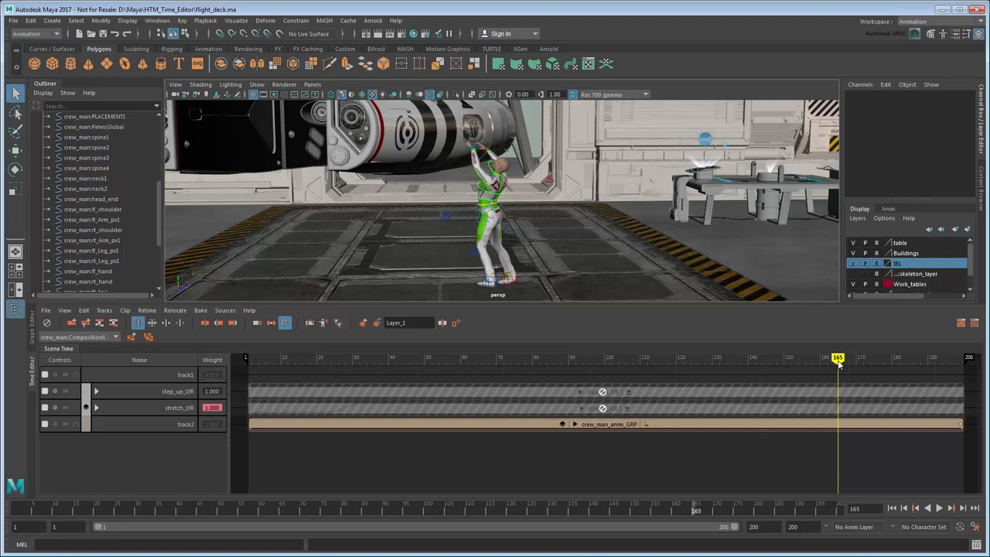
mouse_move(56, 406)
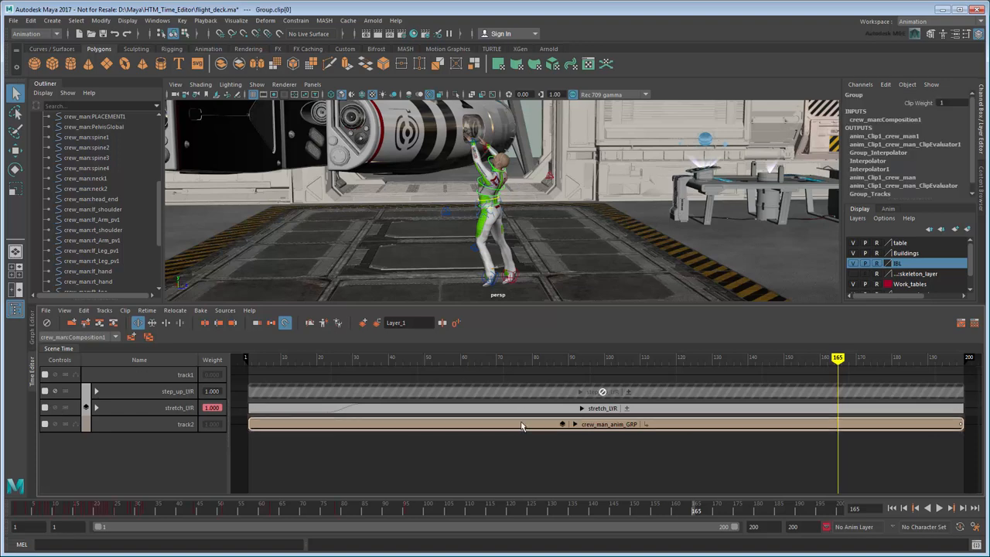
- Export the selected clip as Maya ASCII with Save Thumbnail enabled
left_click(46, 311)
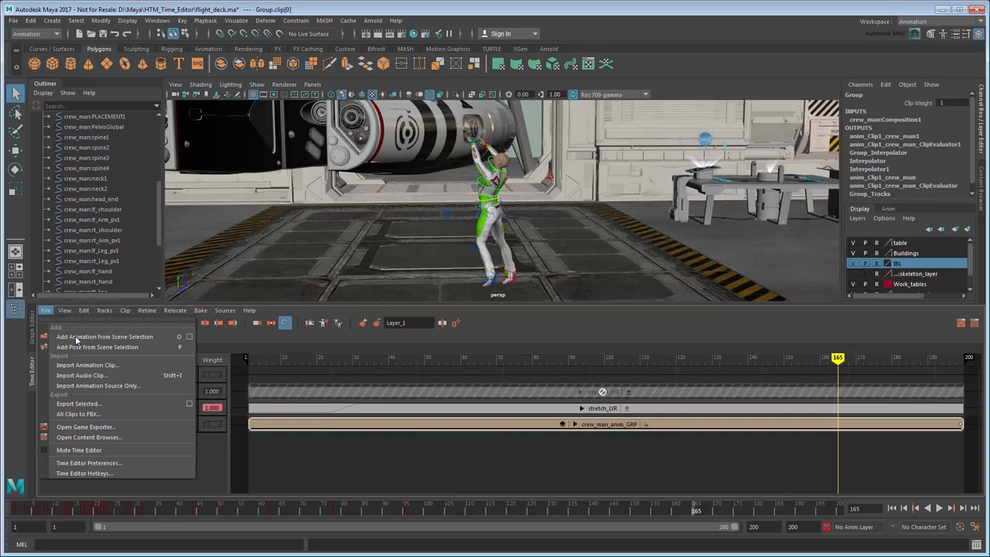
left_click(77, 403)
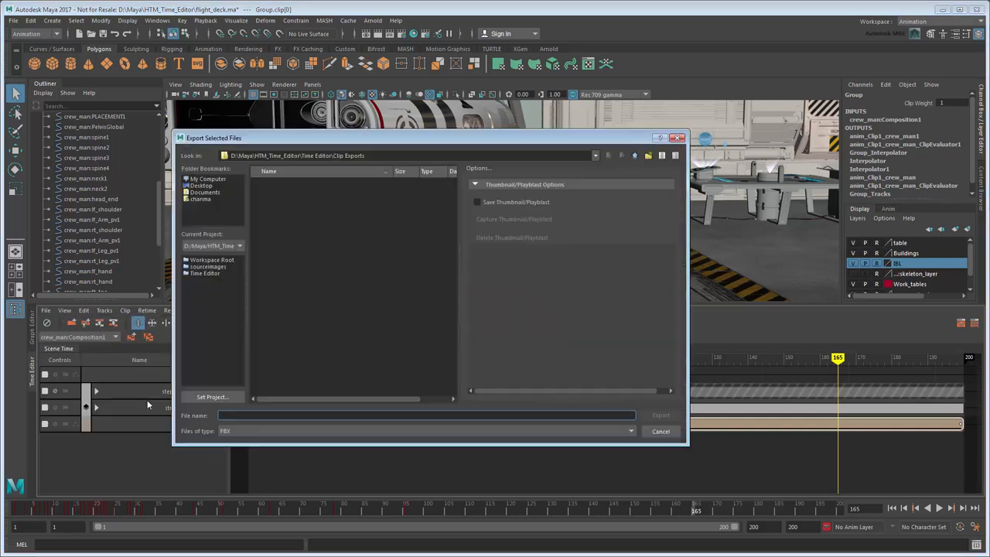
left_click(632, 431)
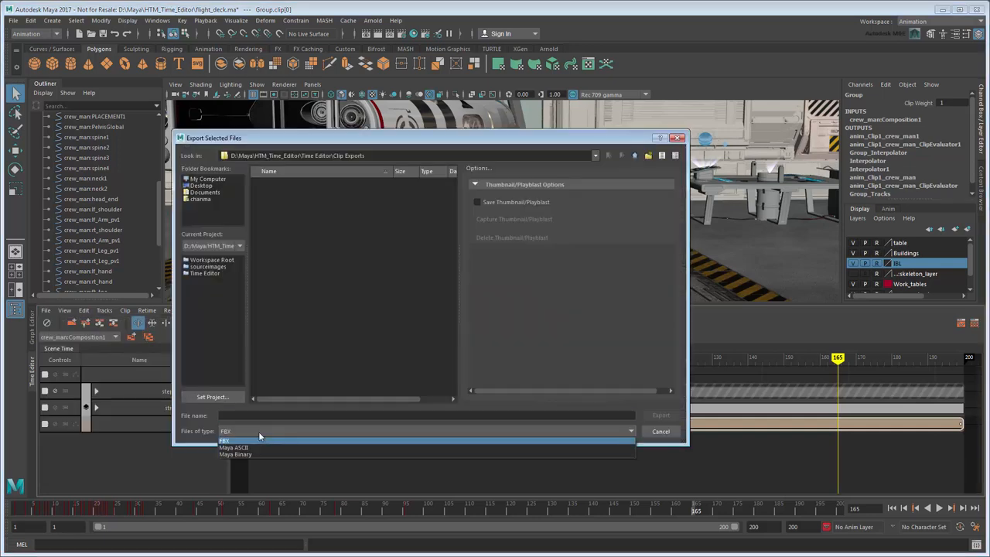
left_click(233, 447)
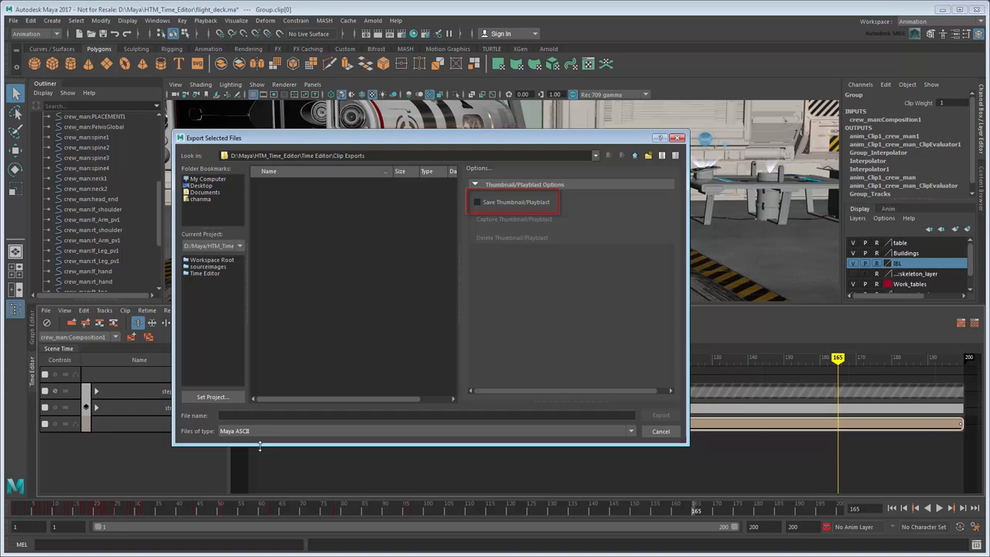
left_click(478, 202)
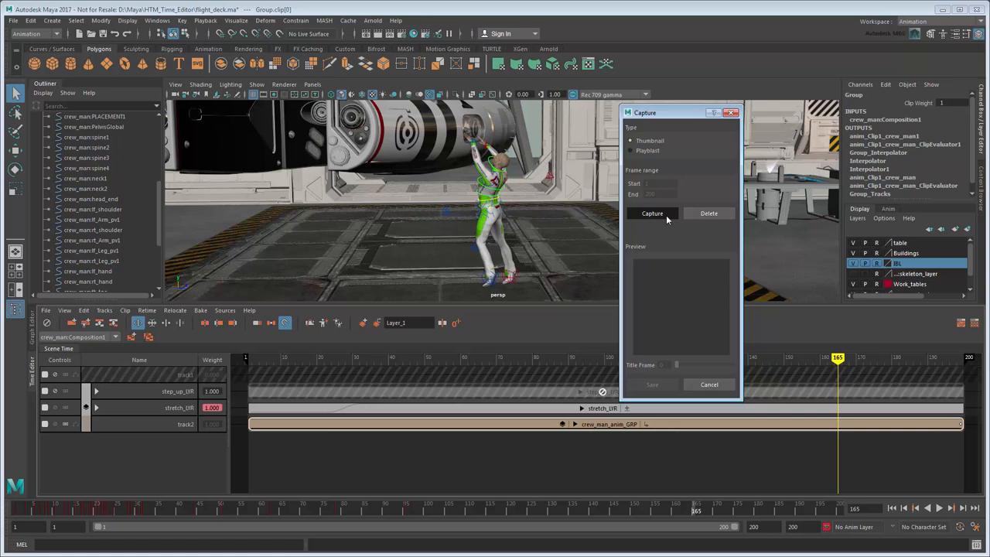
- Capture the crew man thumbnail and choose the preview frame within 23–60
left_click(652, 213)
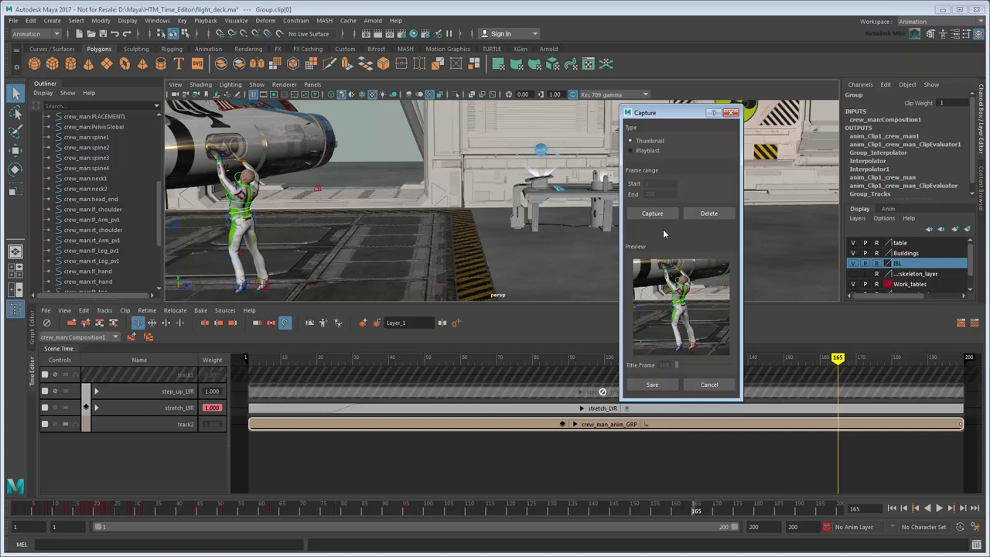
mouse_move(650, 158)
type("60")
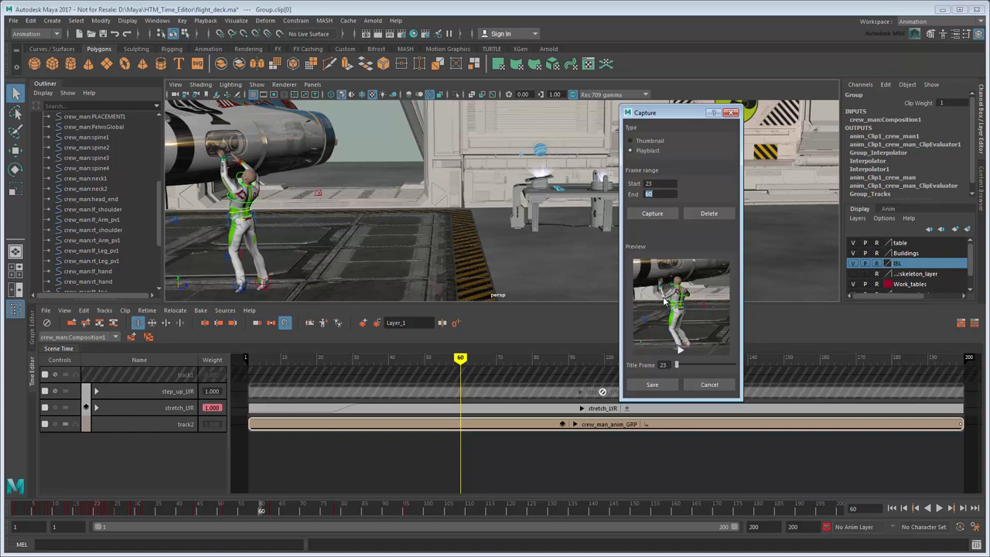
left_click_drag(681, 365, 711, 364)
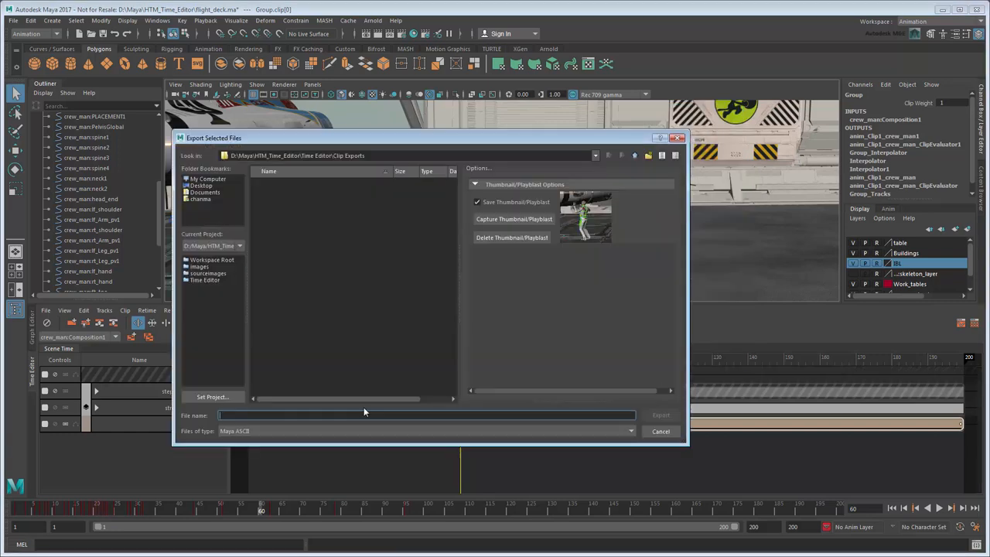
- Export the clip as crewman_variation1 and view it in the Content Browser
type("crewman_variation1")
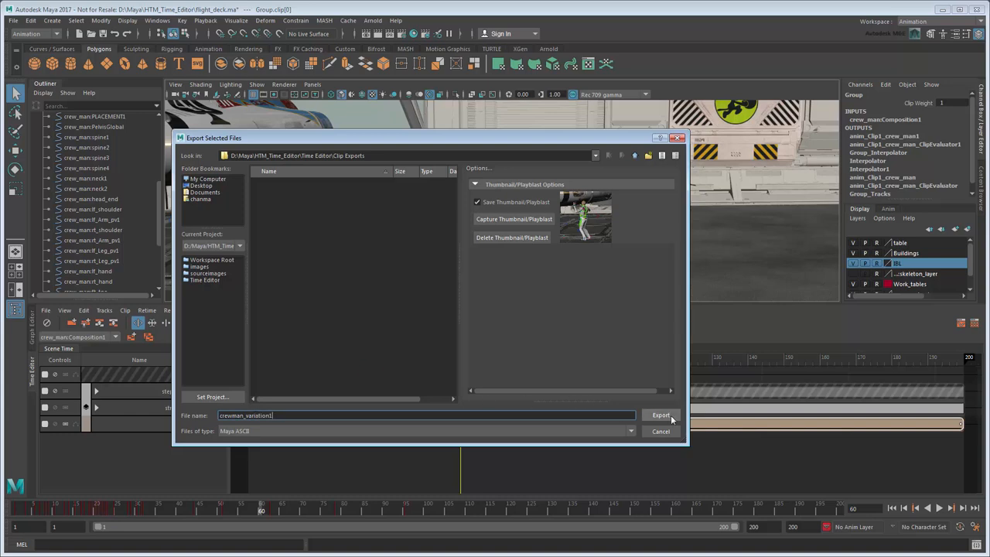
left_click(662, 416)
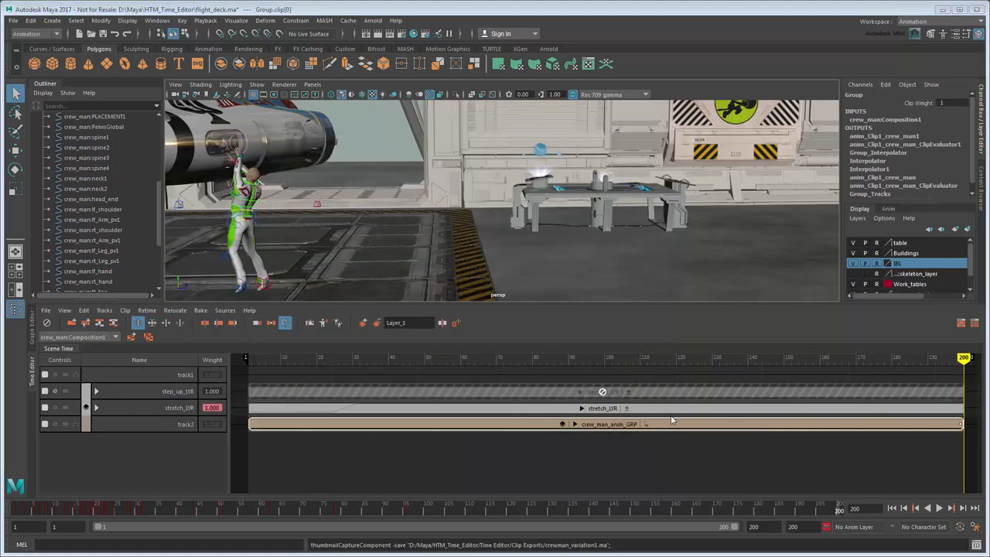
left_click(45, 310)
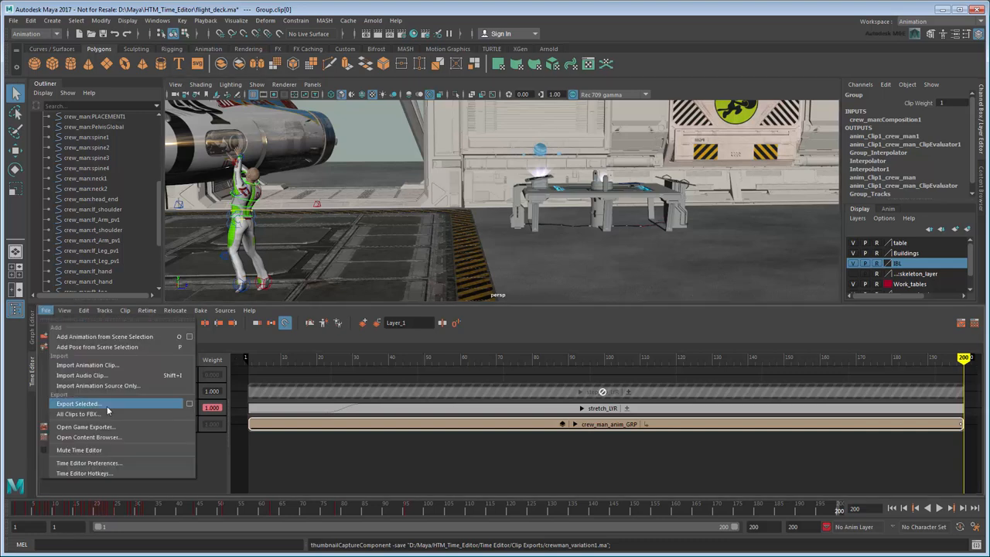
left_click(88, 437)
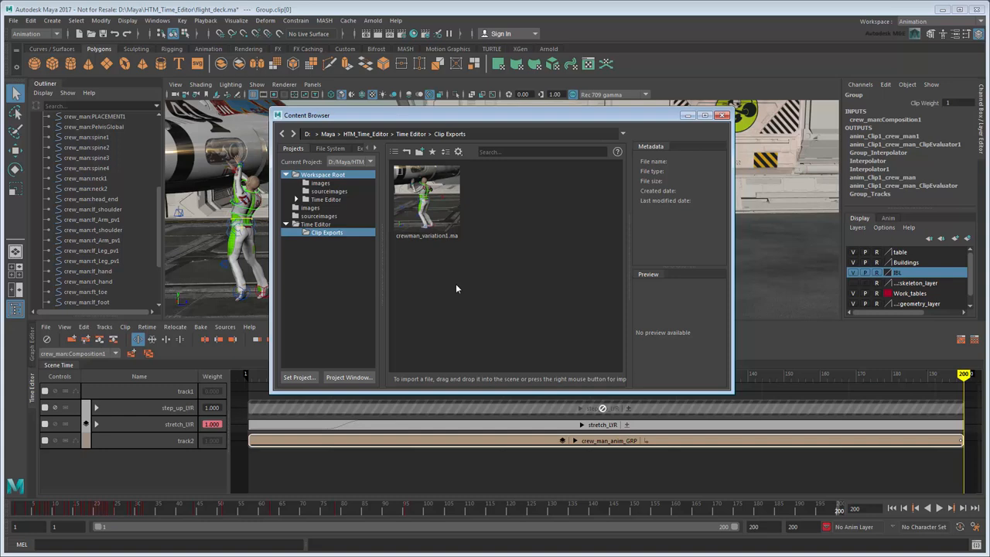
- Mute stretch_LYR and export the clip again as crewman_variation2 with a thumbnail
left_click(721, 114)
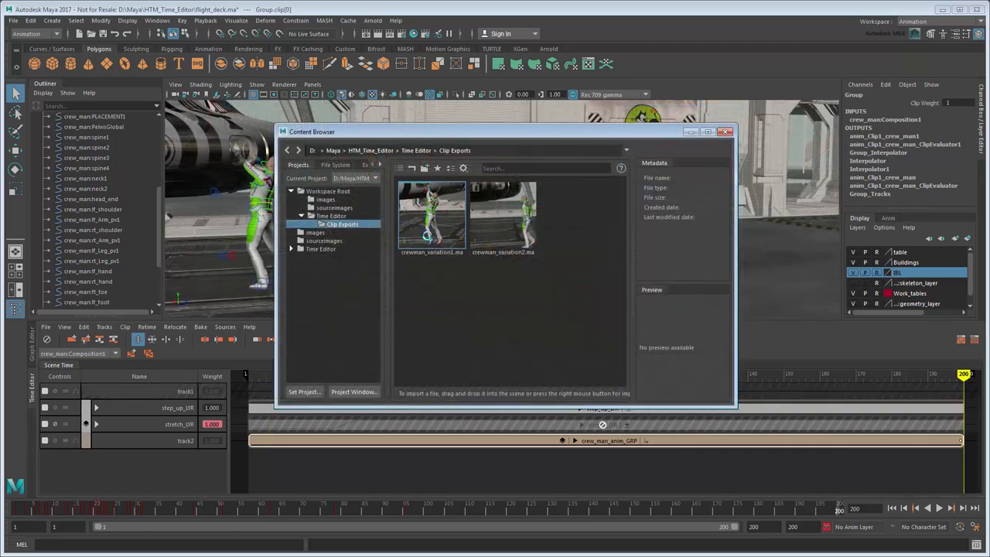
left_click(503, 215)
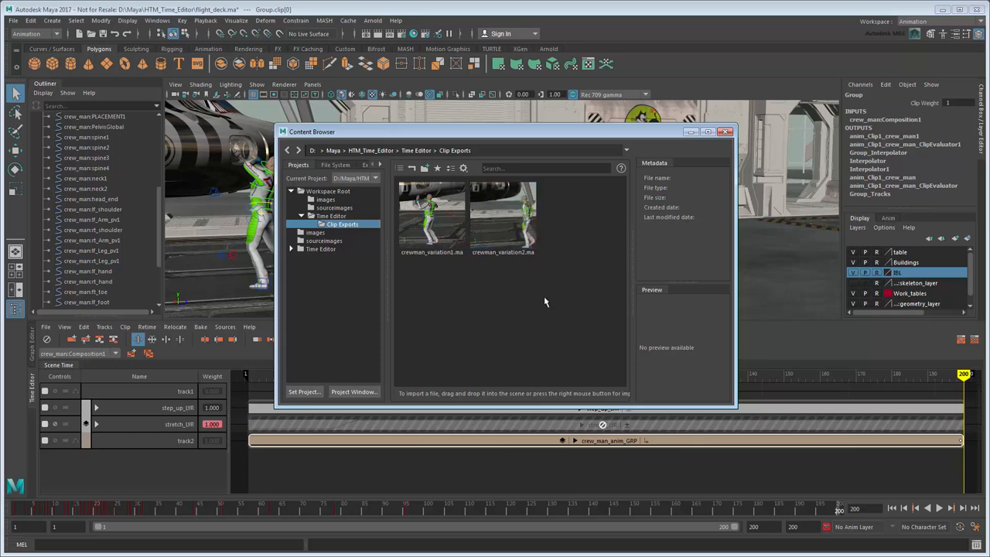
mouse_move(546, 301)
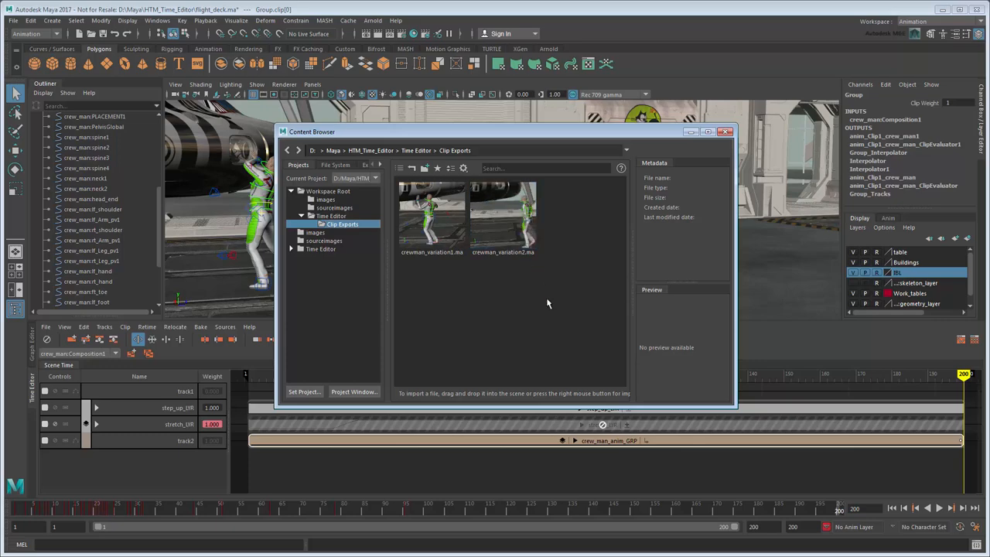